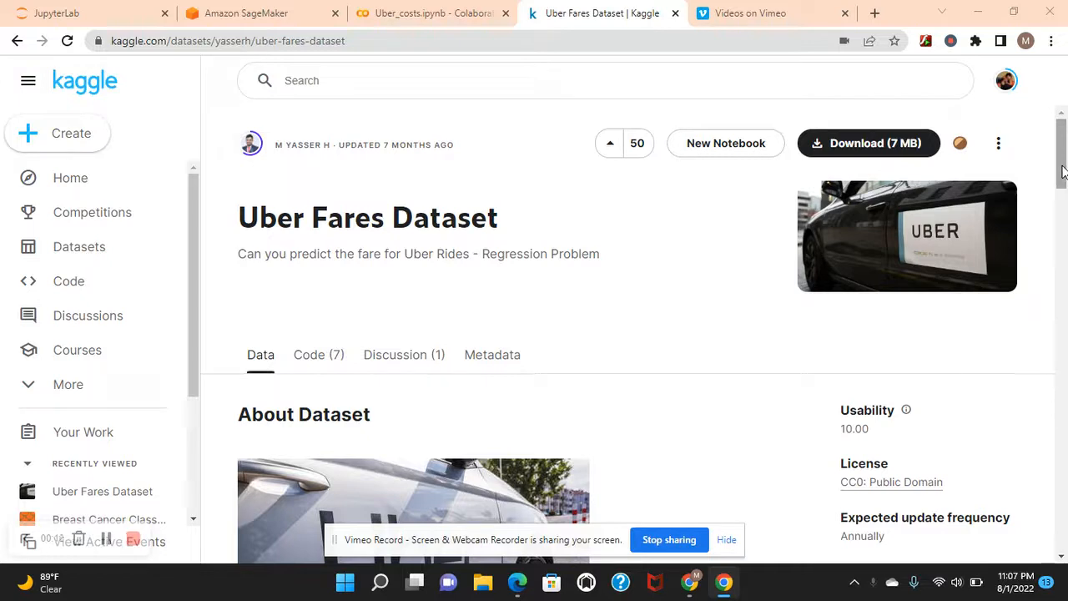
Browse the Kaggle Uber fares dataset page.
scroll(down, 3)
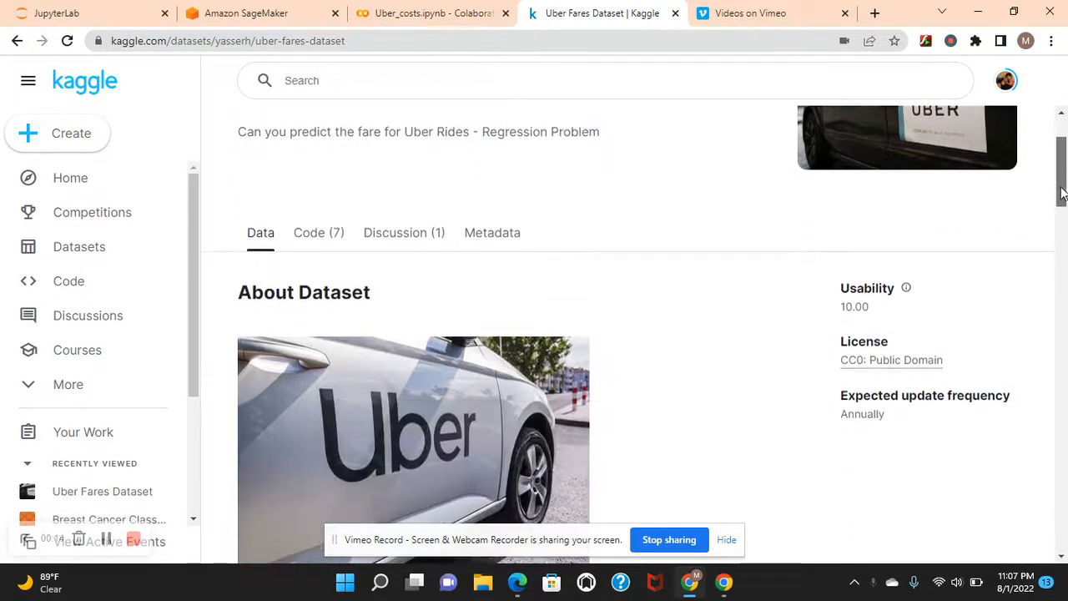
scroll(down, 3)
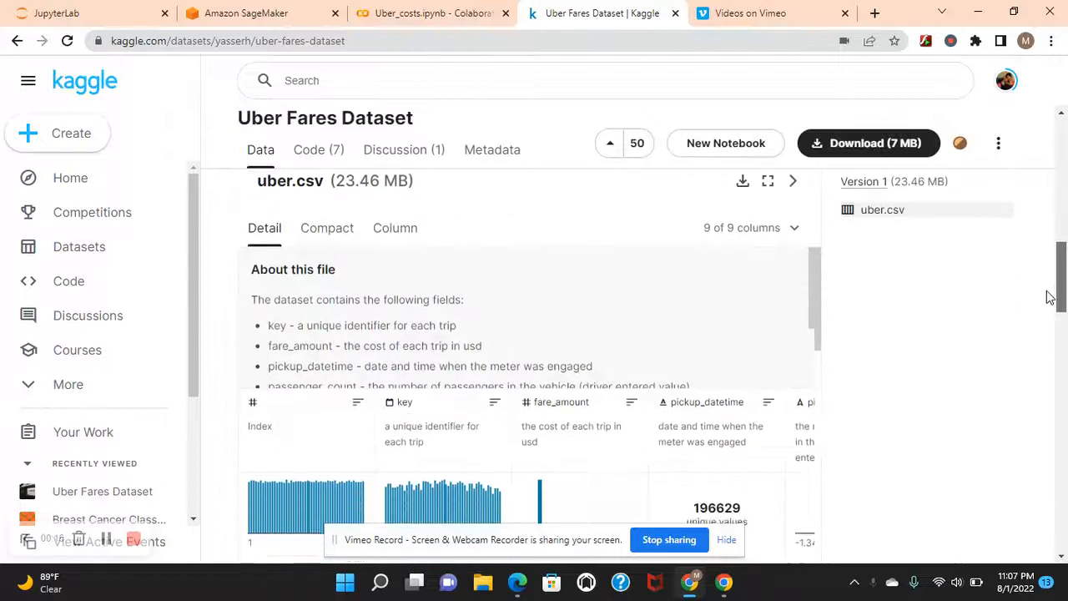
scroll(down, 3)
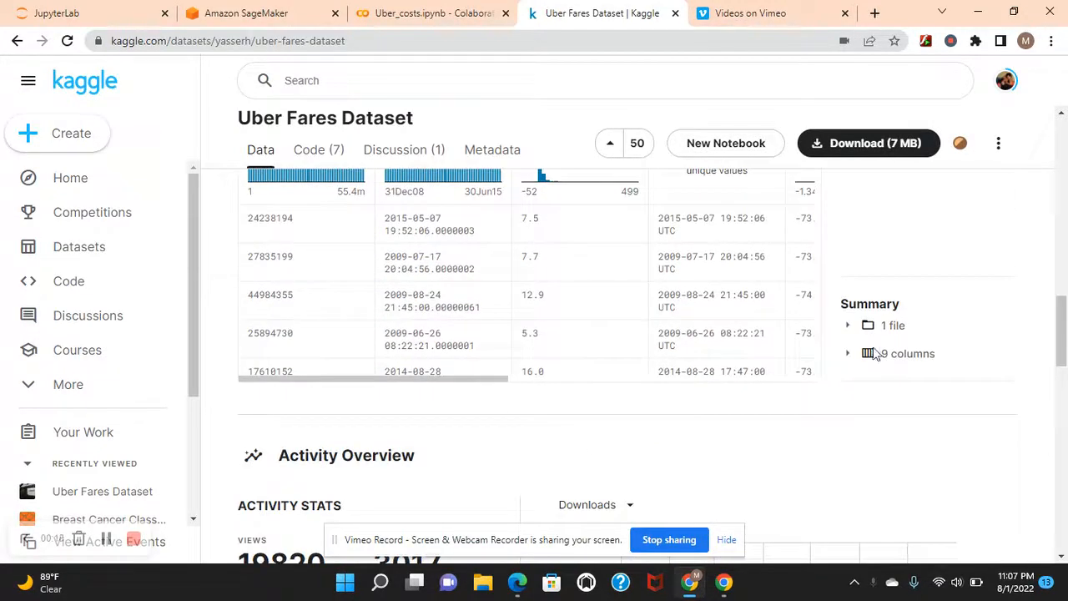
scroll(right, 3)
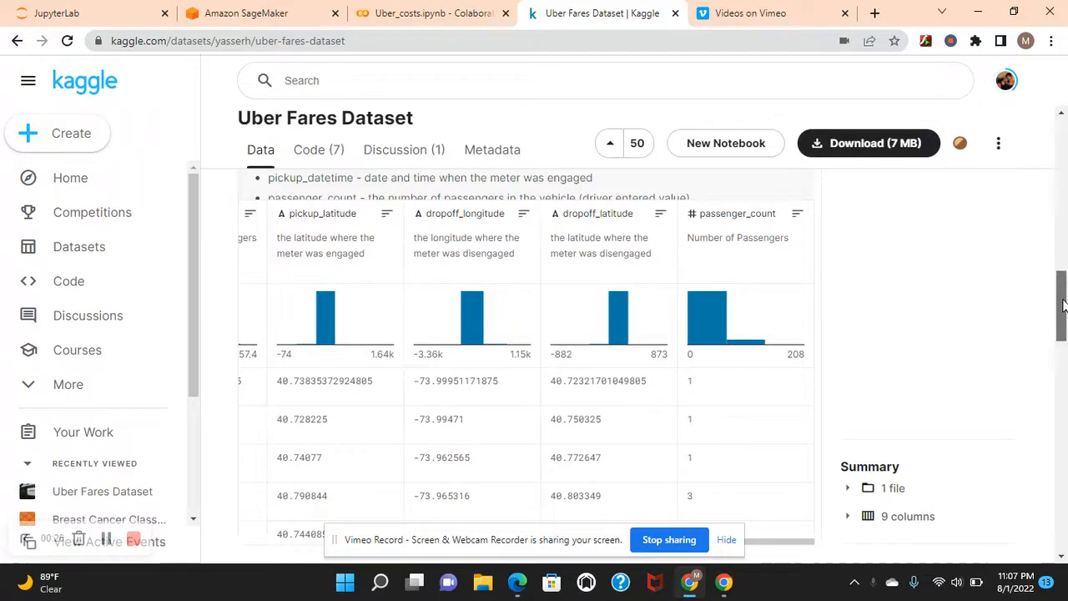
scroll(down, 3)
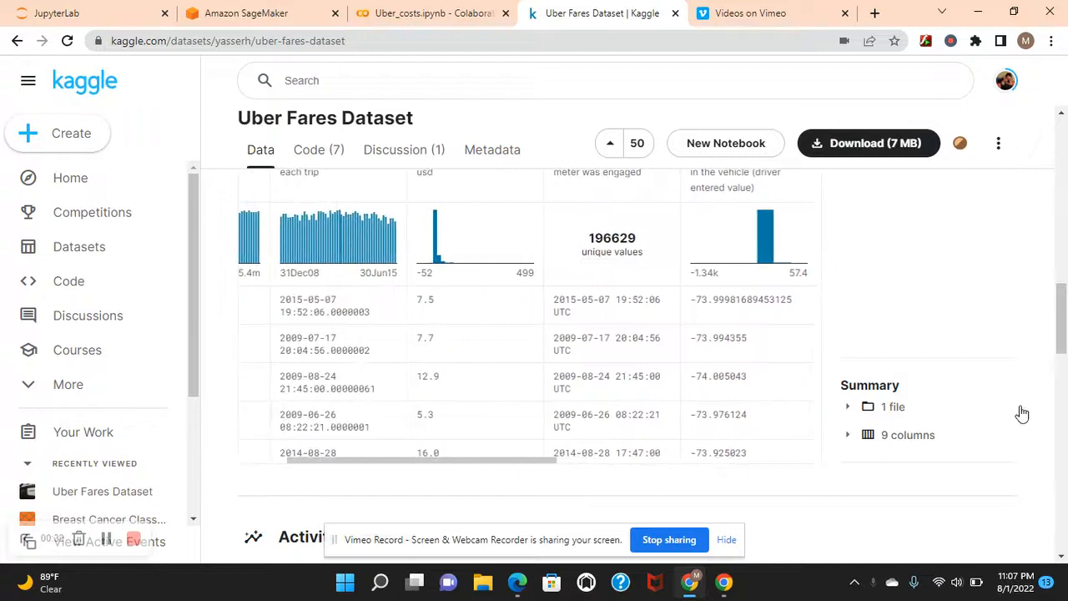
mouse_move(554, 468)
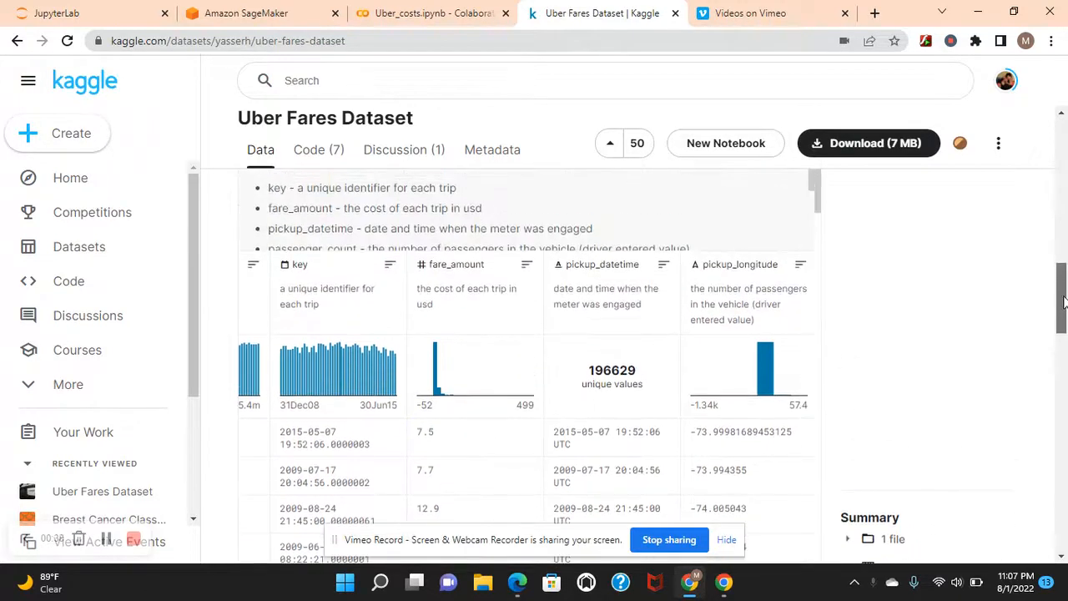
scroll(up, 3)
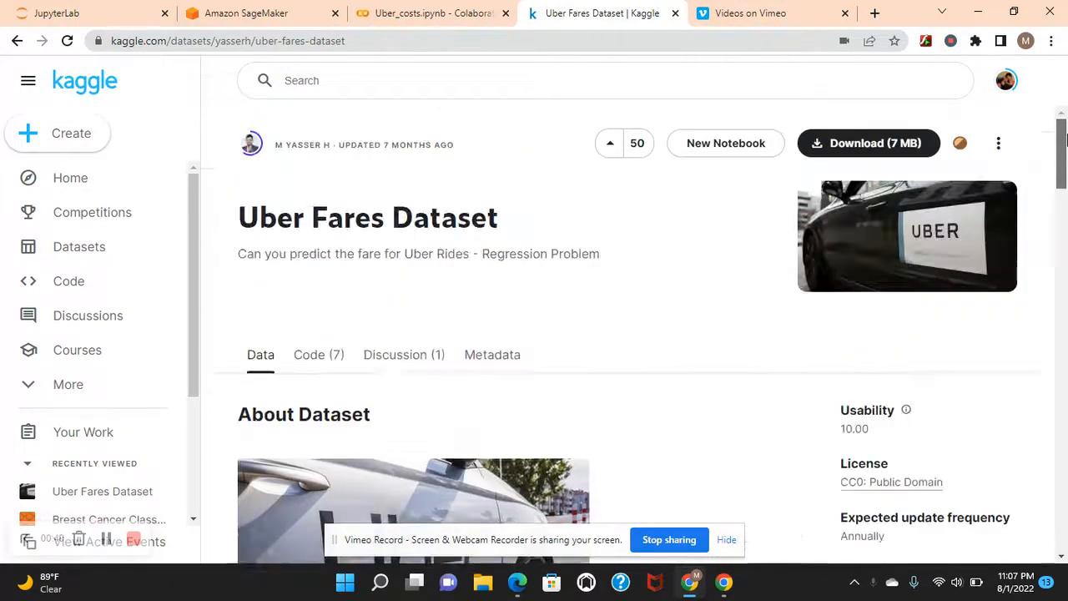
Review Uber_costs.ipynb in Colab: data loading, label encoding, missing values, dropped columns, New_df.csv export.
click(429, 12)
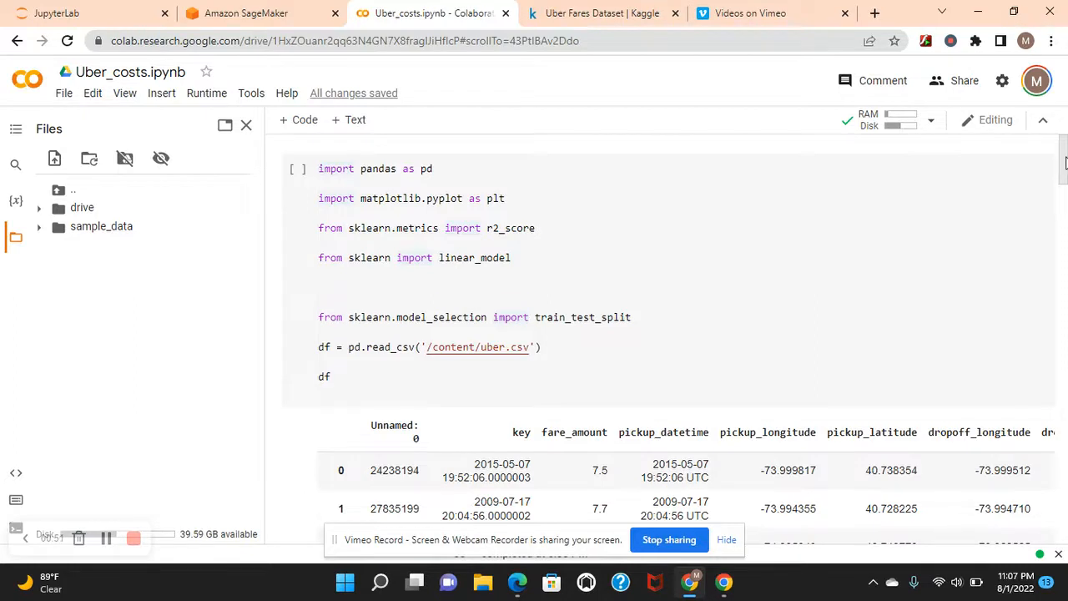
scroll(down, 3)
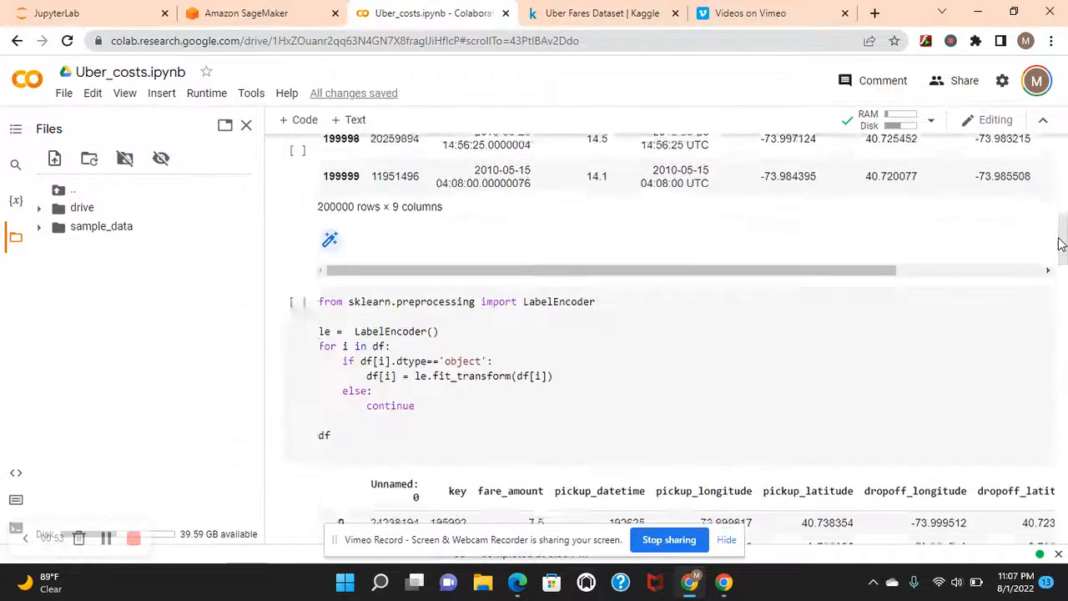
scroll(down, 3)
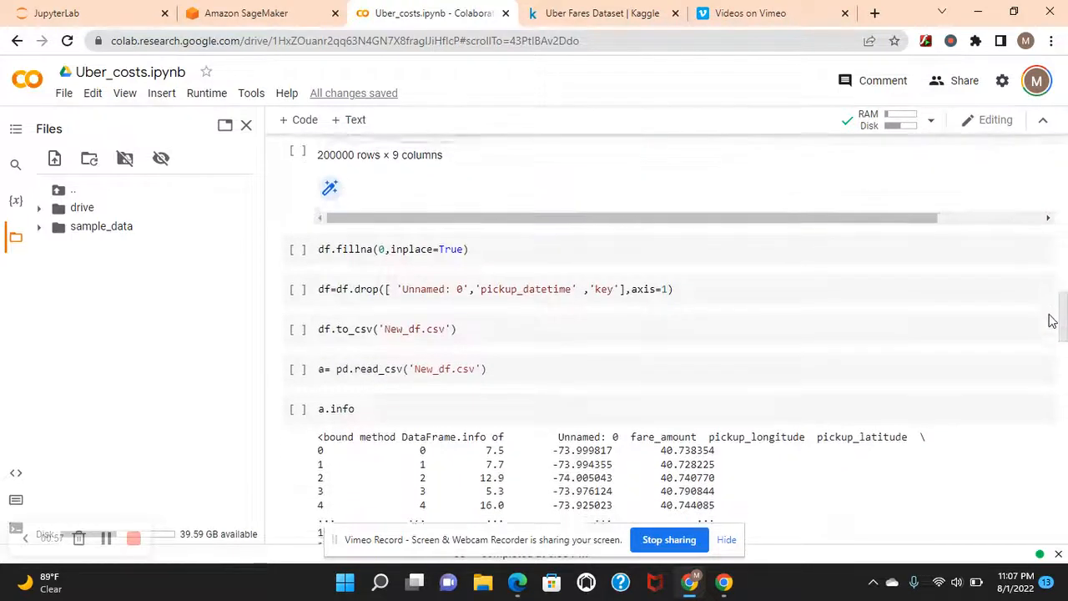
scroll(down, 3)
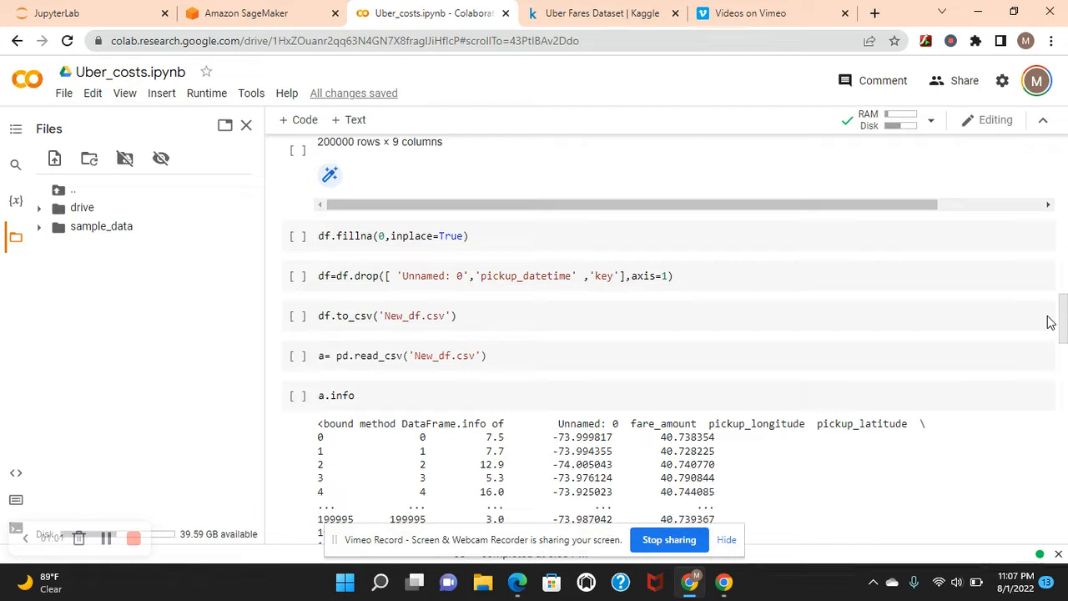
scroll(down, 3)
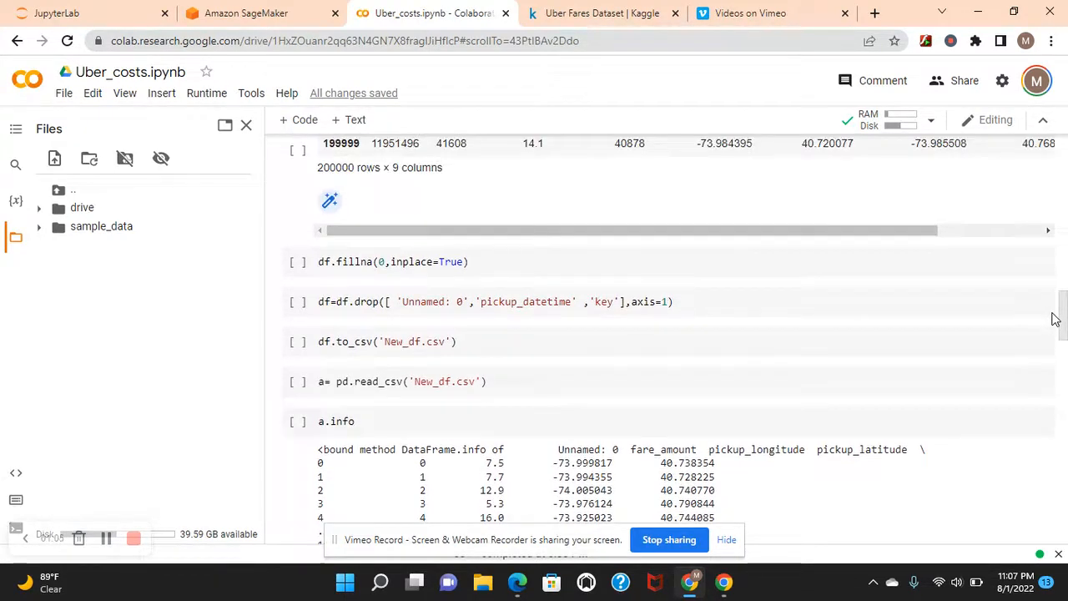
scroll(up, 3)
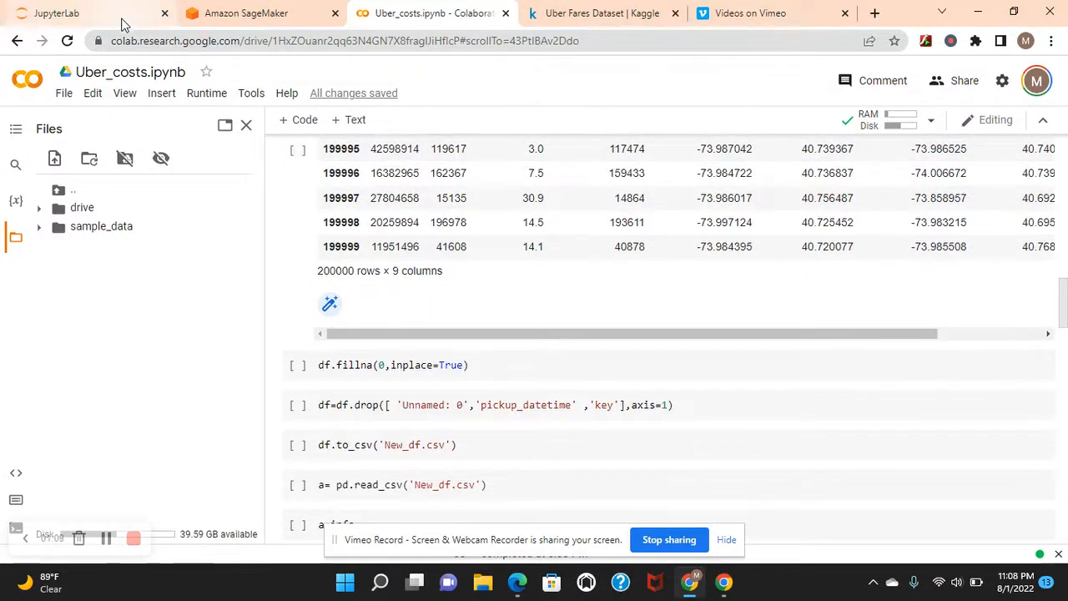
Review xgboost_pipeline.ipynb's S3 upload, parameters and preprocessing.py cells, peeking inside the marker folder.
click(59, 15)
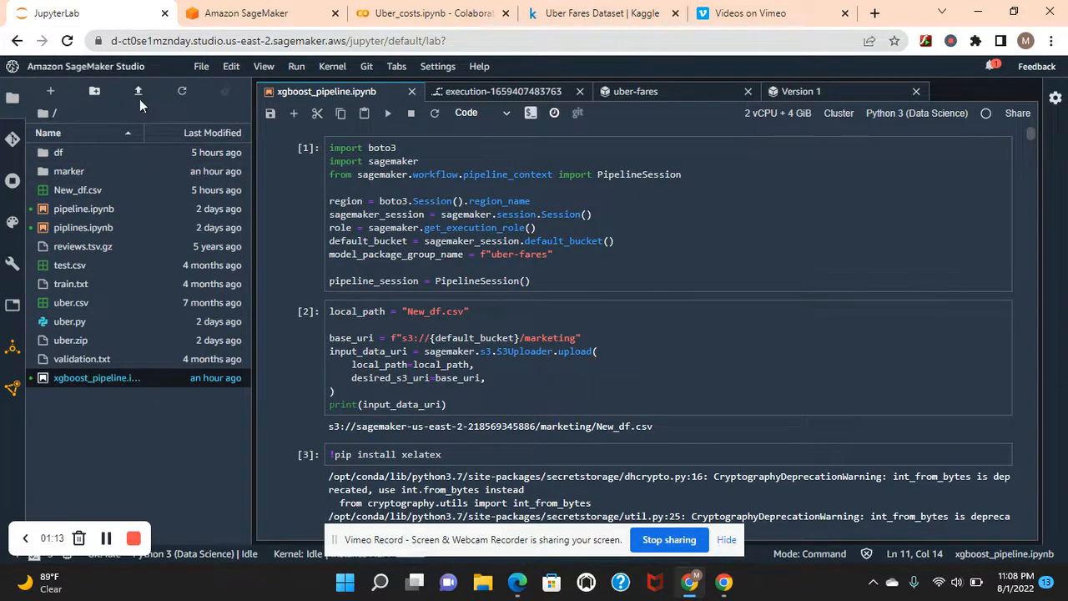
mouse_move(1020, 198)
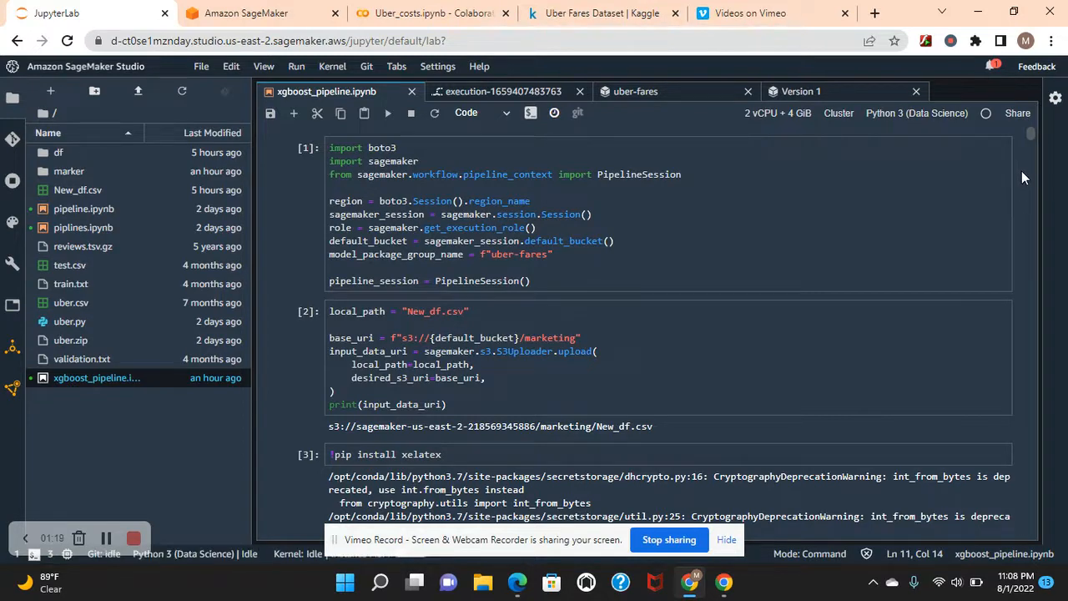
mouse_move(1036, 170)
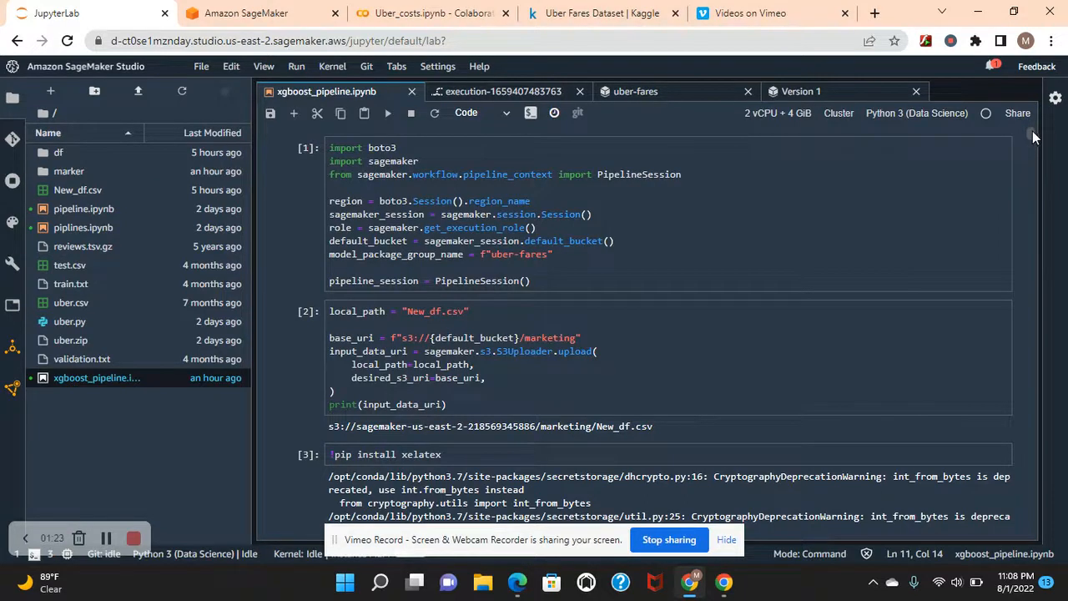
scroll(down, 3)
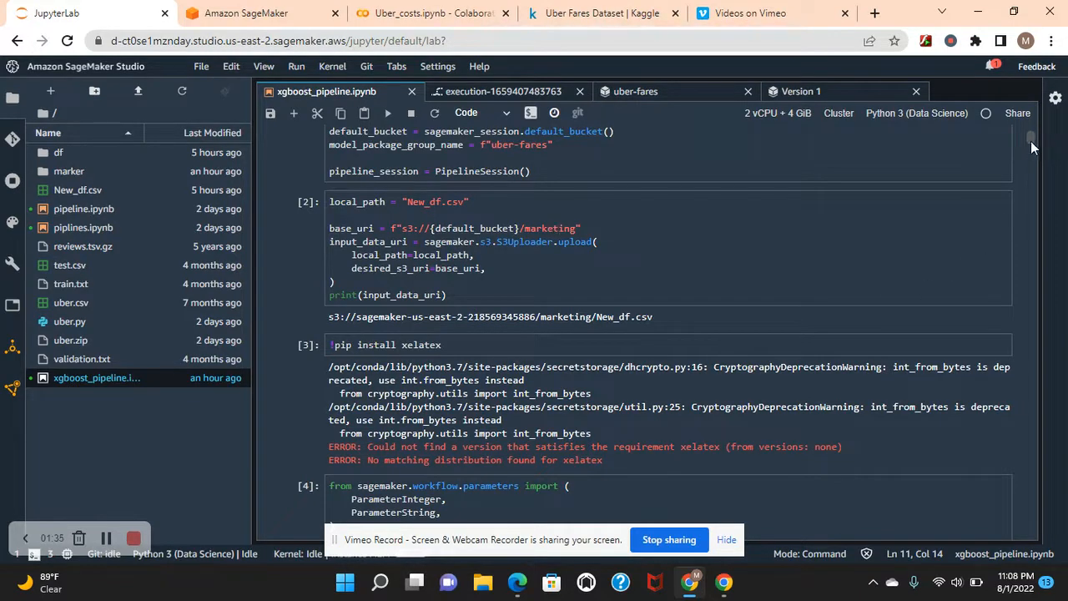
scroll(down, 3)
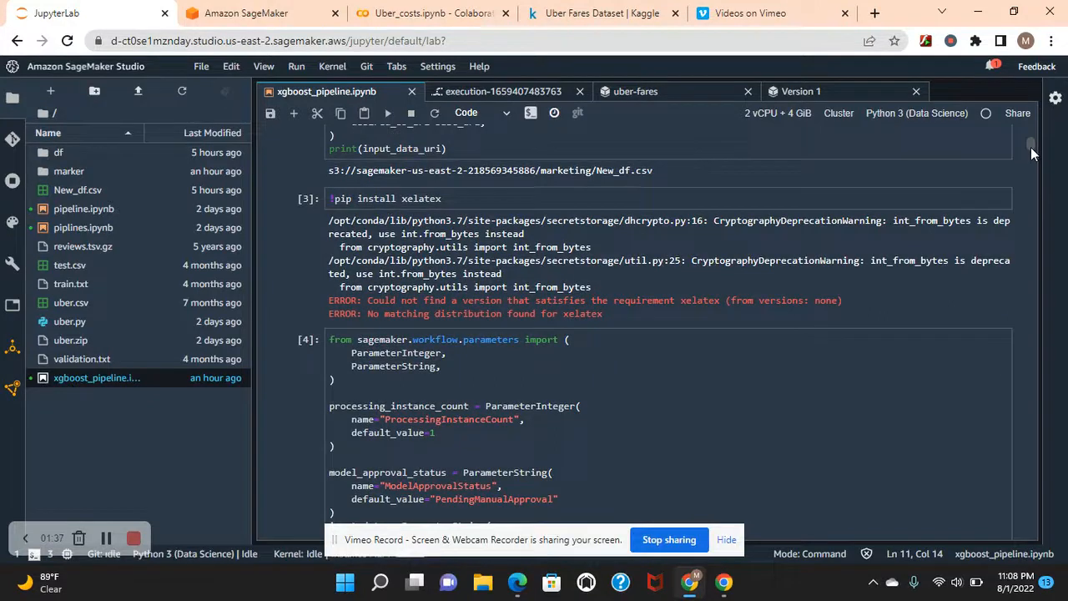
scroll(down, 3)
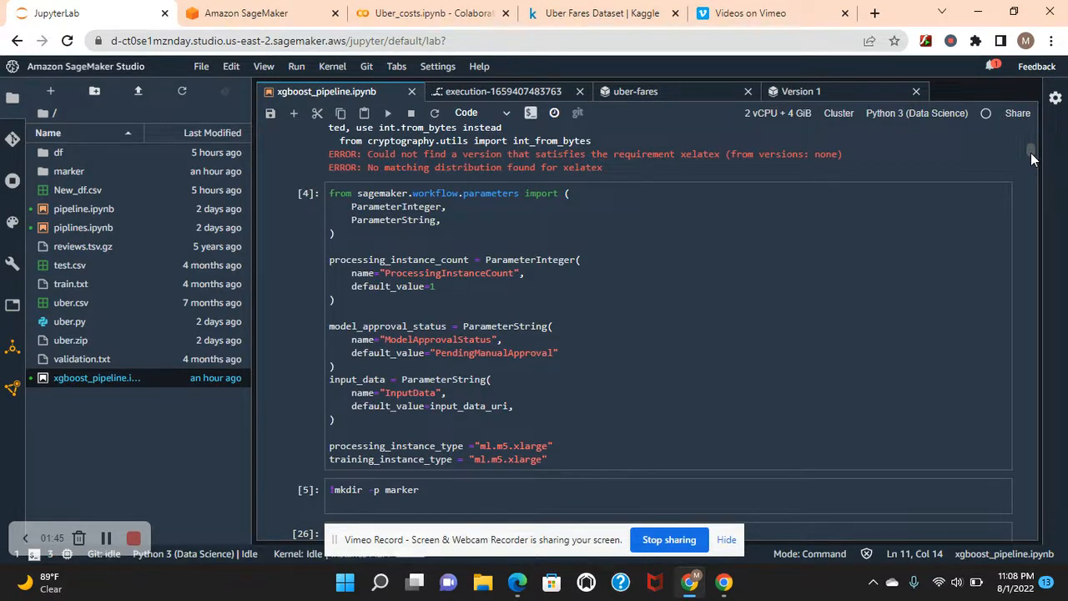
scroll(down, 3)
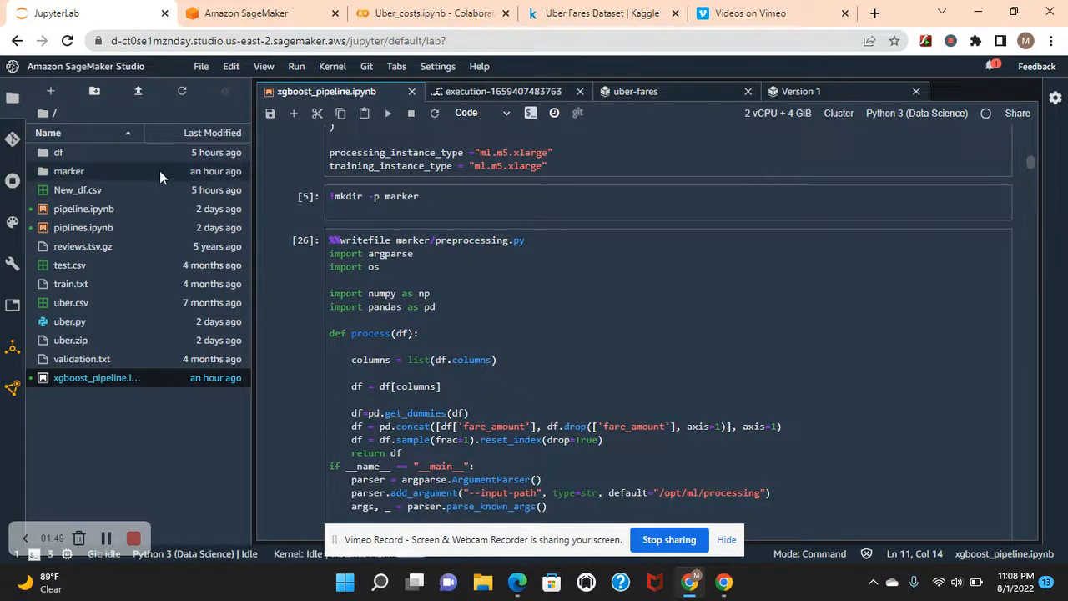
double_click(68, 171)
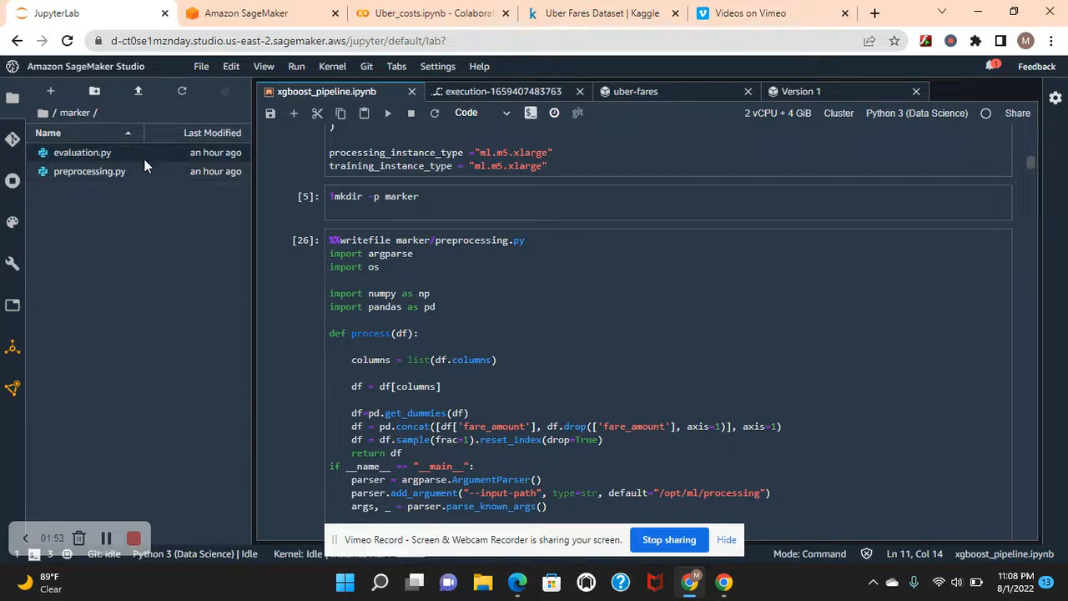
click(54, 112)
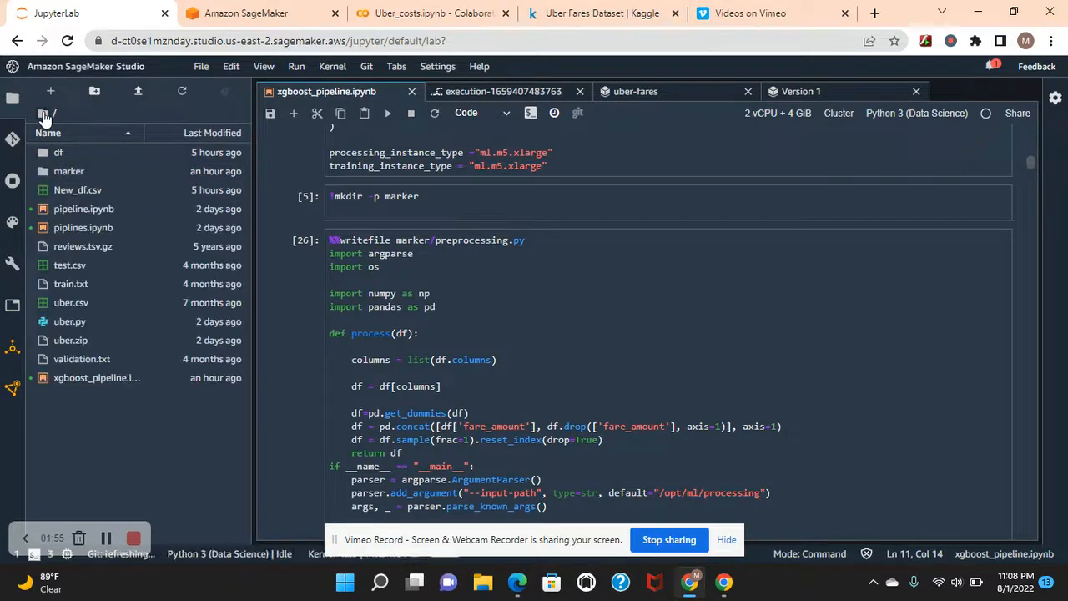
Inspect the completed pipeline execution, the approved uber-fares Version 1, and its 0.788 accuracy and r2_score.
click(504, 91)
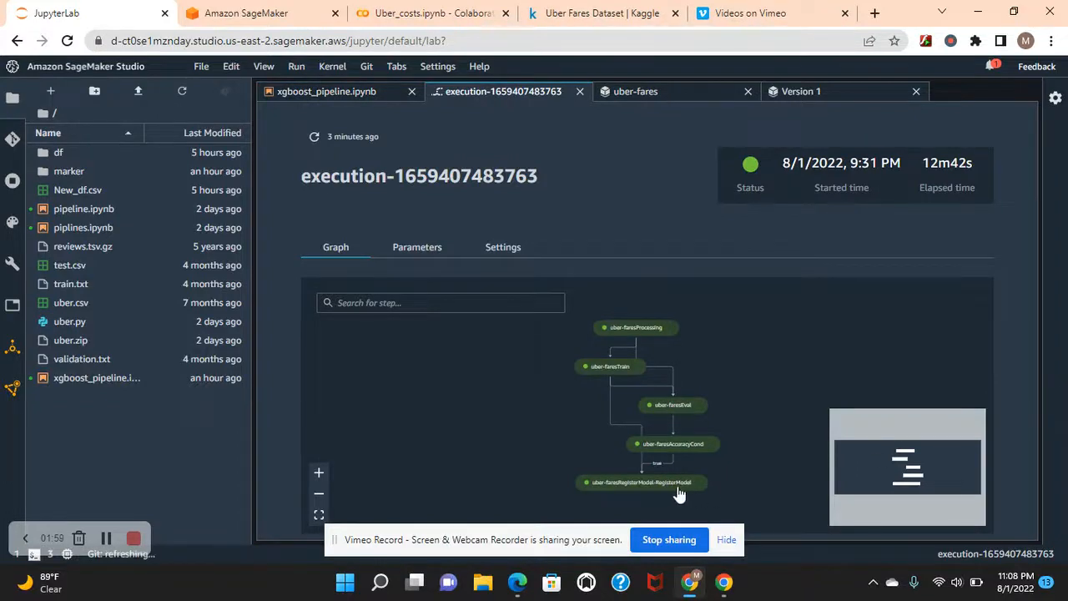
mouse_move(684, 487)
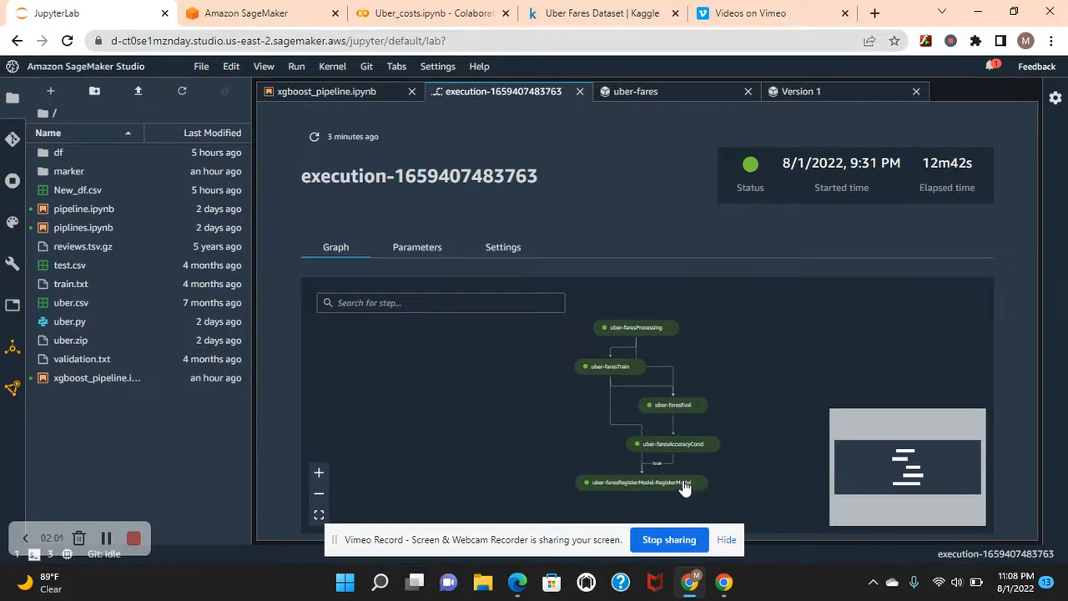
mouse_move(677, 492)
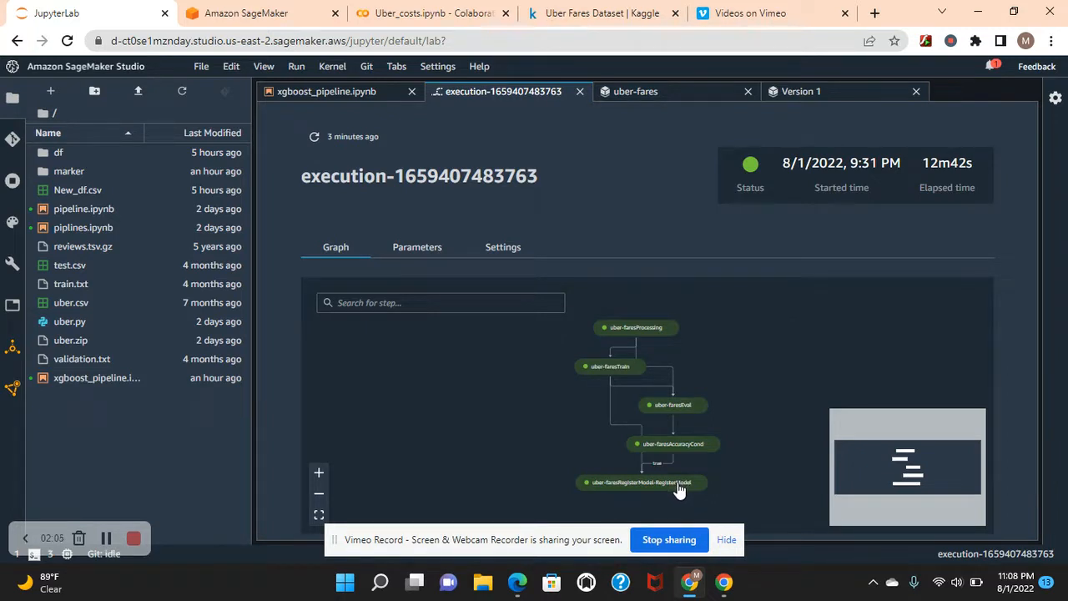
mouse_move(652, 164)
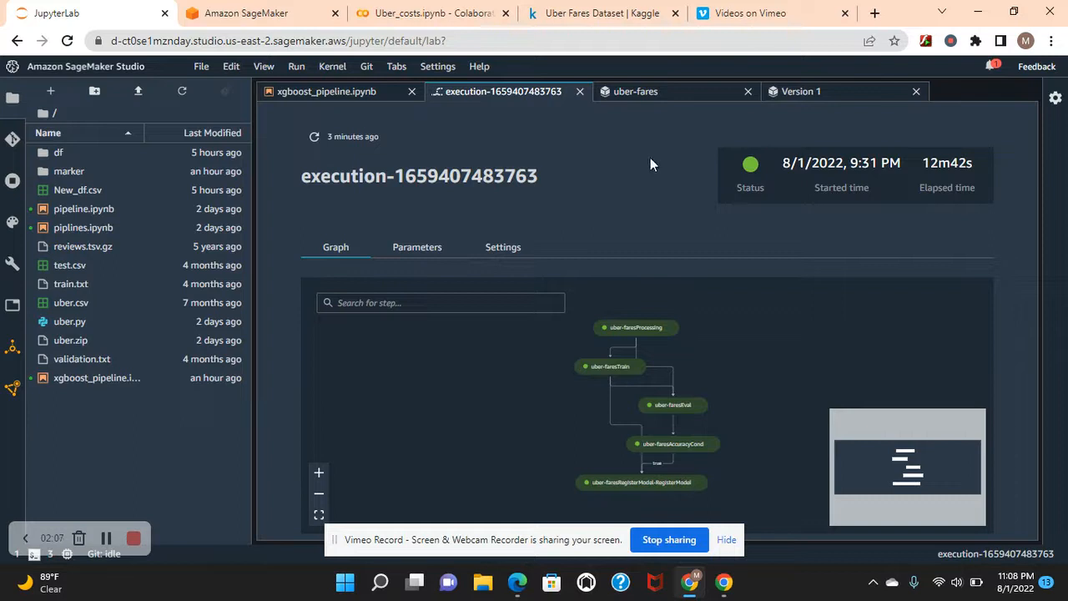
click(635, 91)
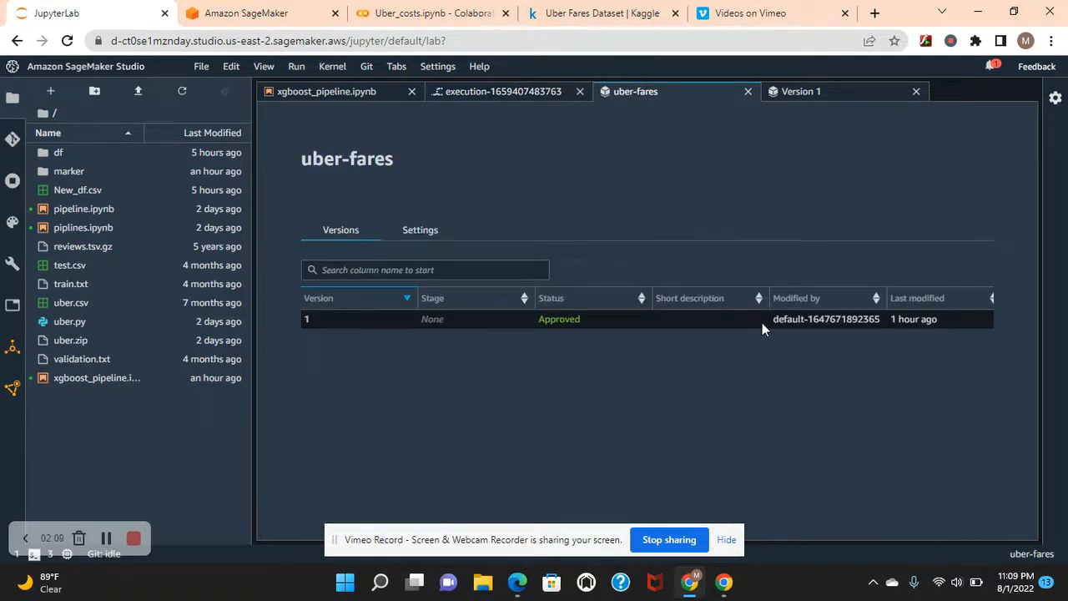
click(801, 91)
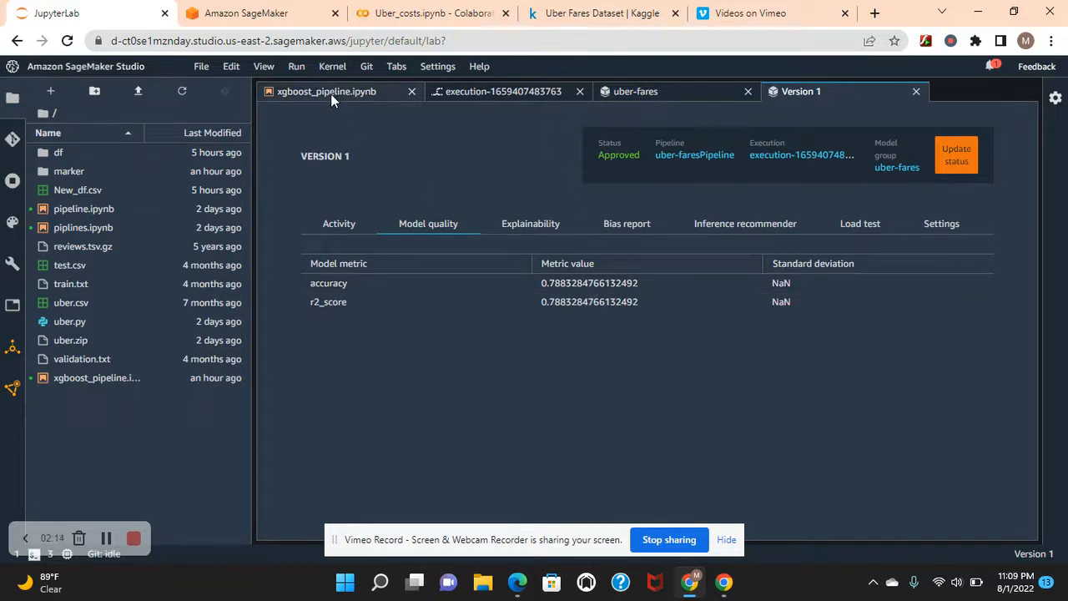
Return to xgboost_pipeline.ipynb and review the preprocessing script and processing step cells.
click(338, 92)
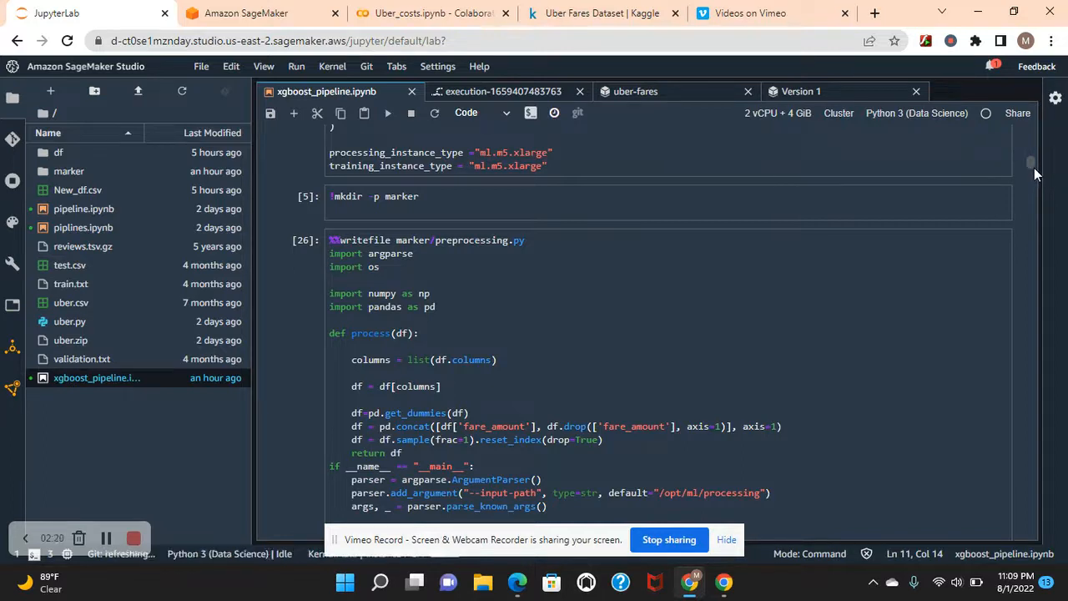
scroll(down, 3)
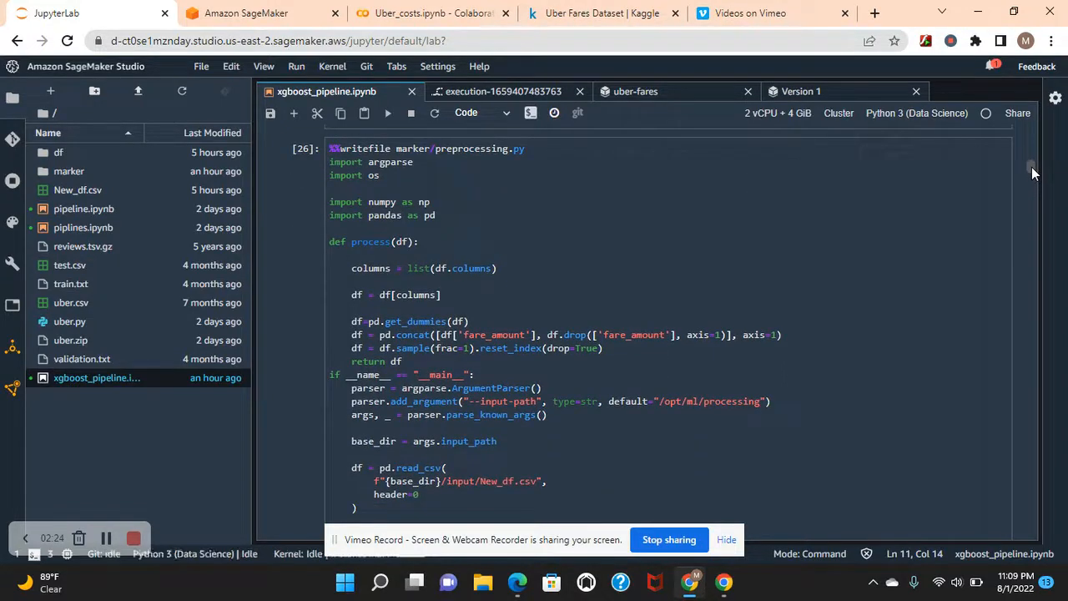
scroll(down, 3)
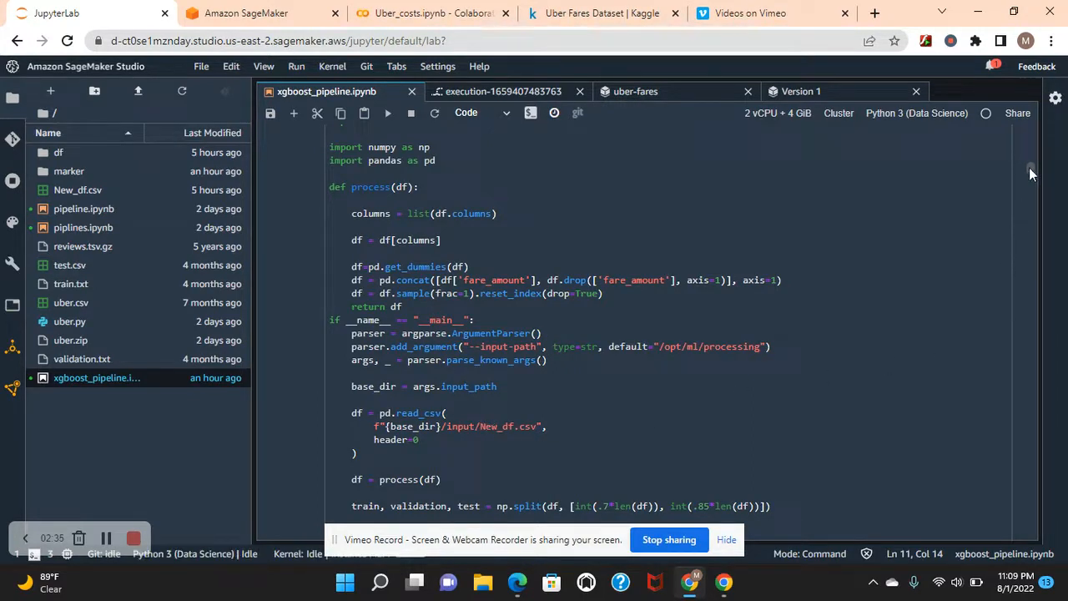
scroll(down, 3)
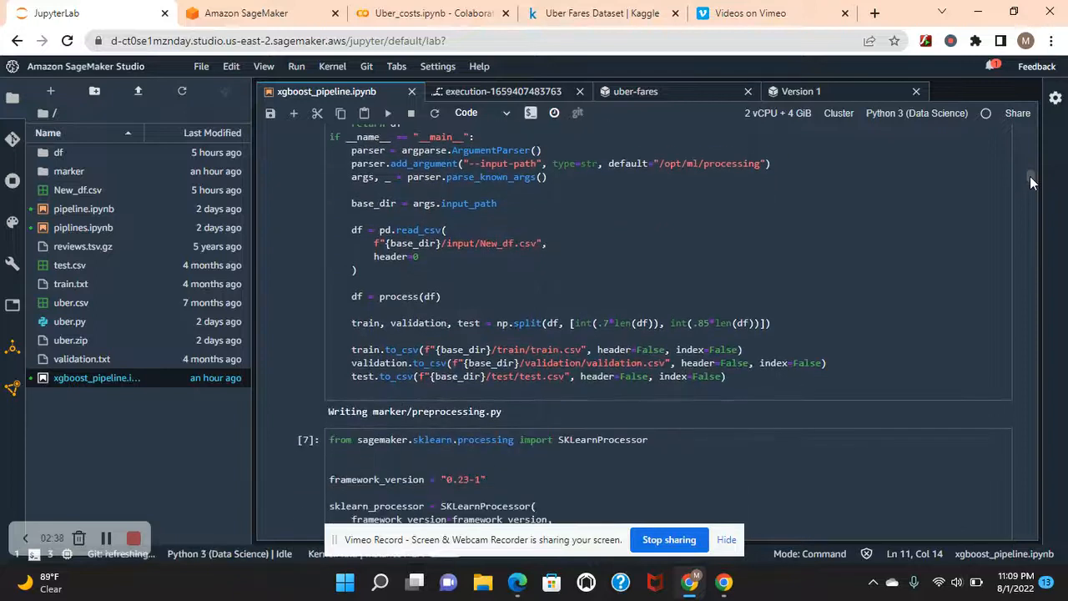
scroll(down, 3)
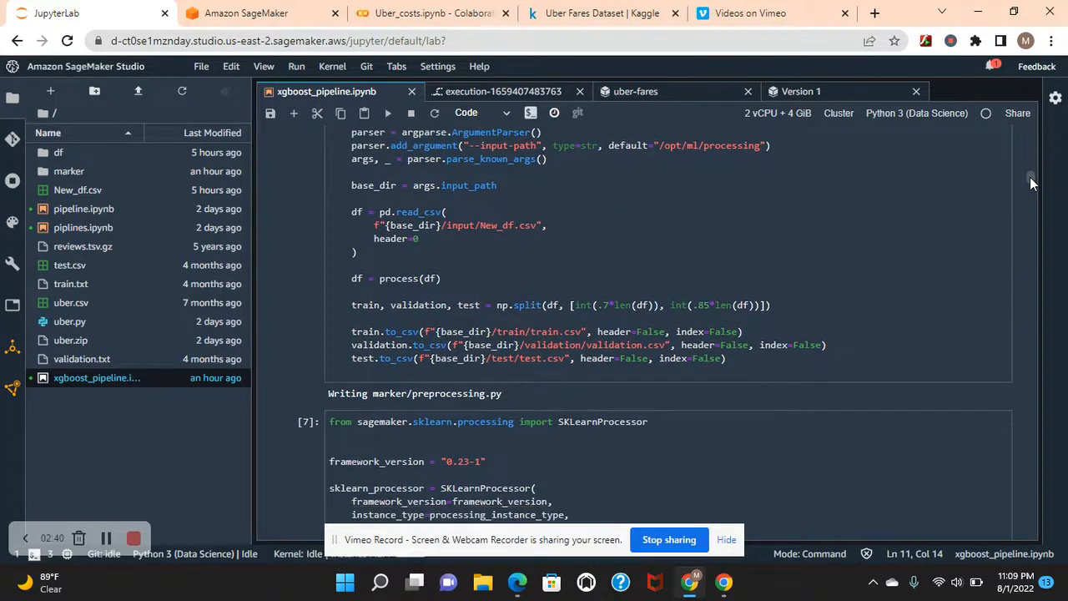
scroll(down, 3)
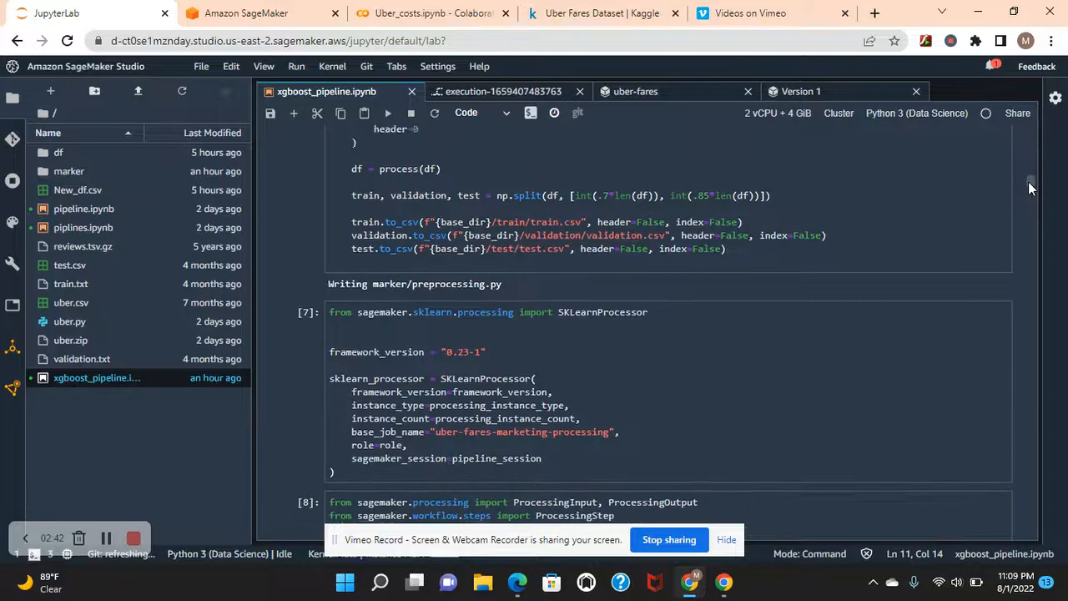
scroll(down, 3)
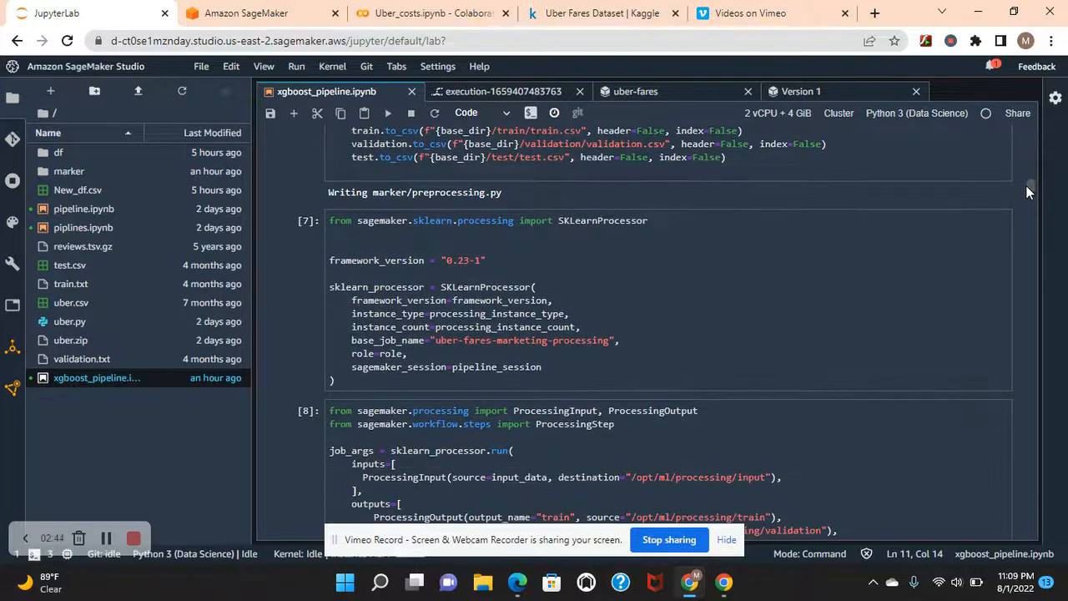
scroll(down, 3)
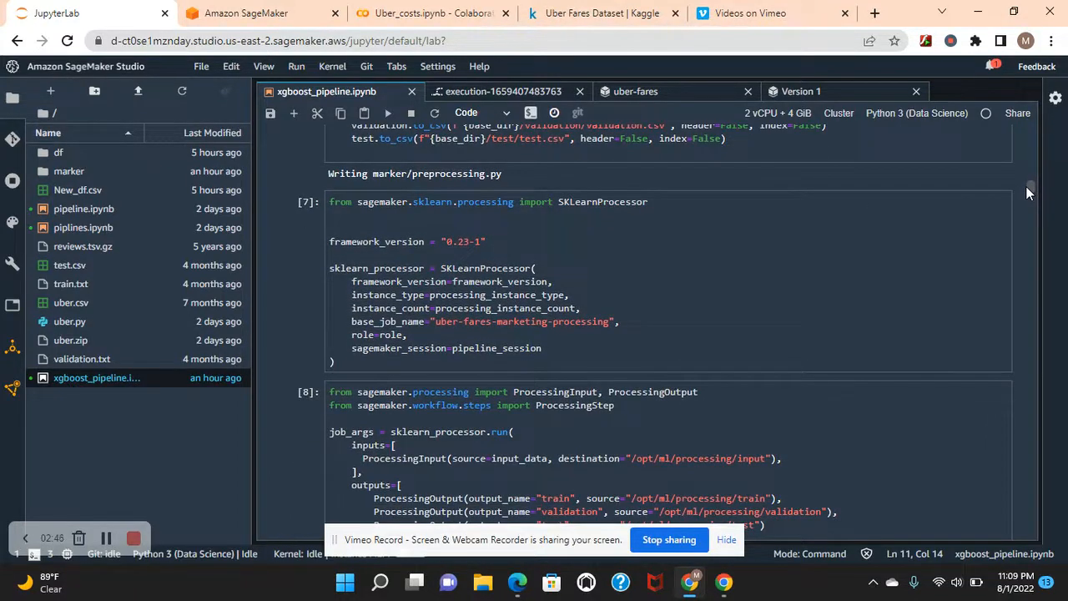
scroll(down, 3)
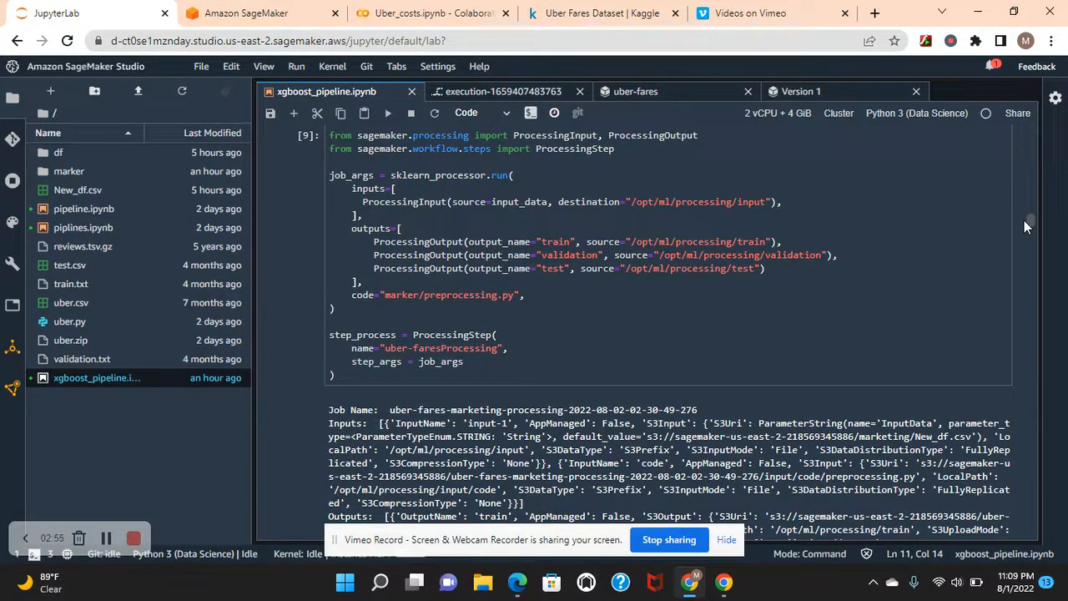
Review the XGBoost estimator, its hyperparameters, and the uber-faresTrain training step cells.
scroll(down, 3)
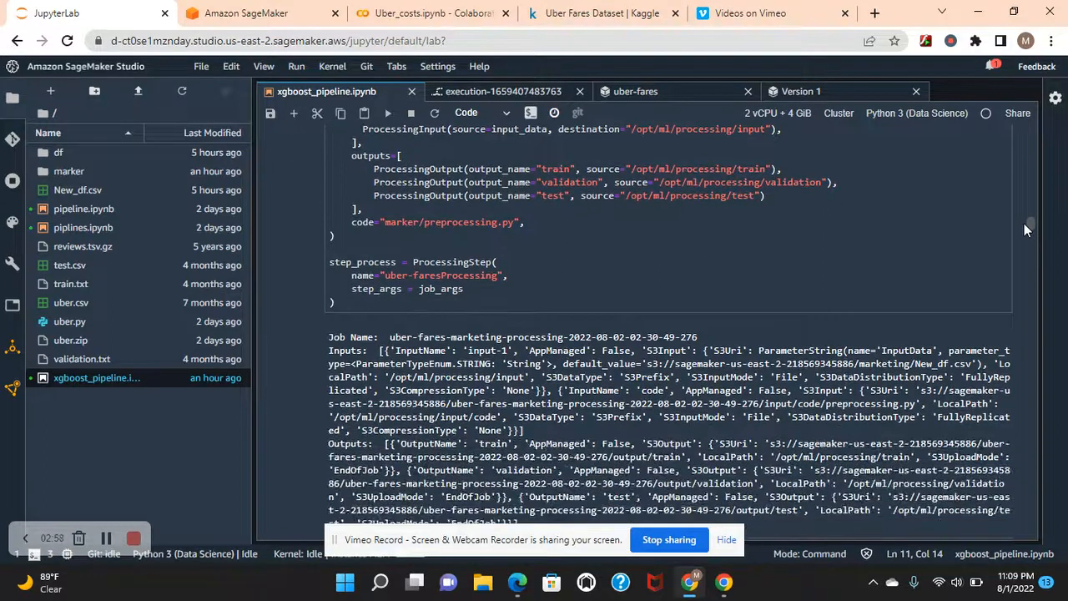
scroll(down, 3)
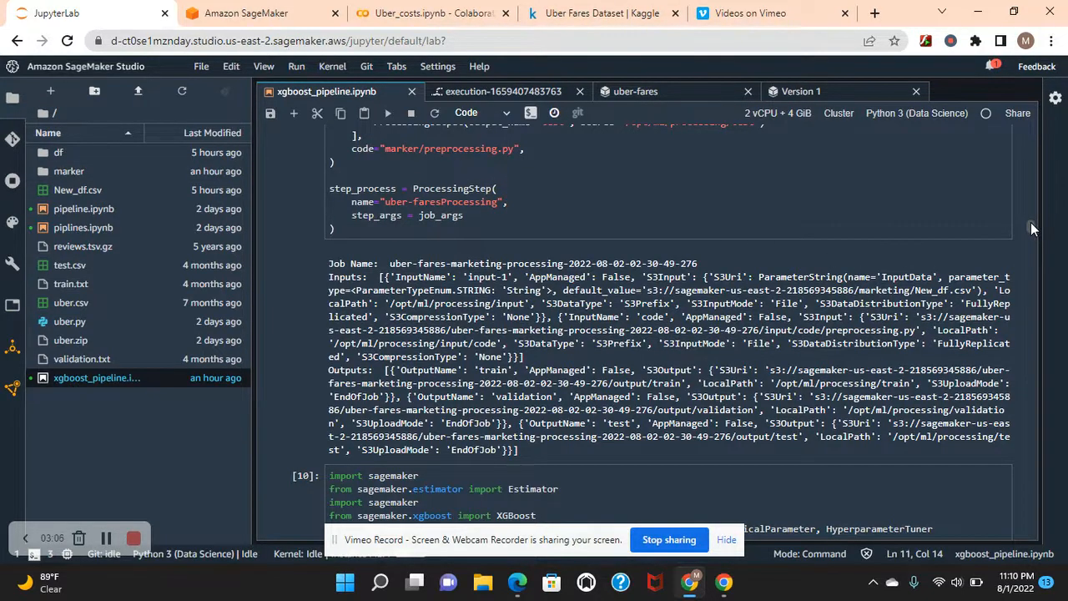
scroll(down, 3)
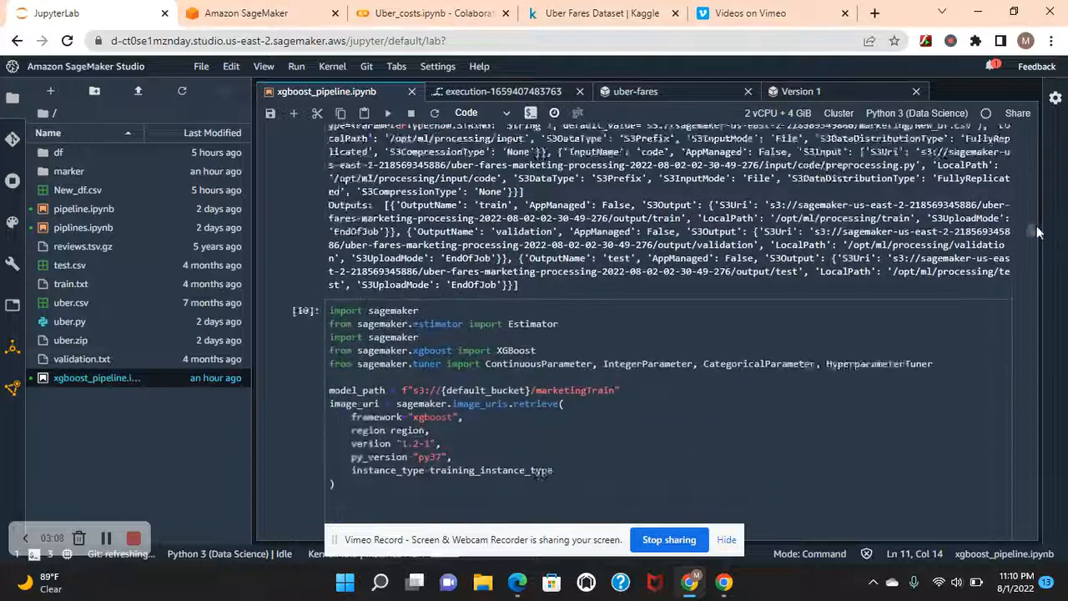
scroll(down, 3)
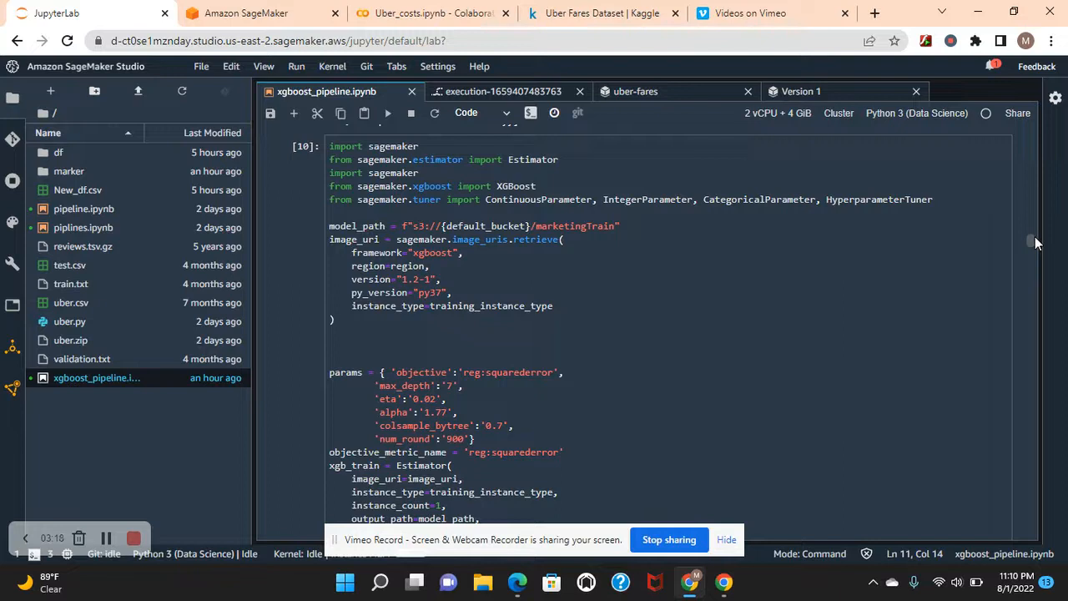
scroll(down, 3)
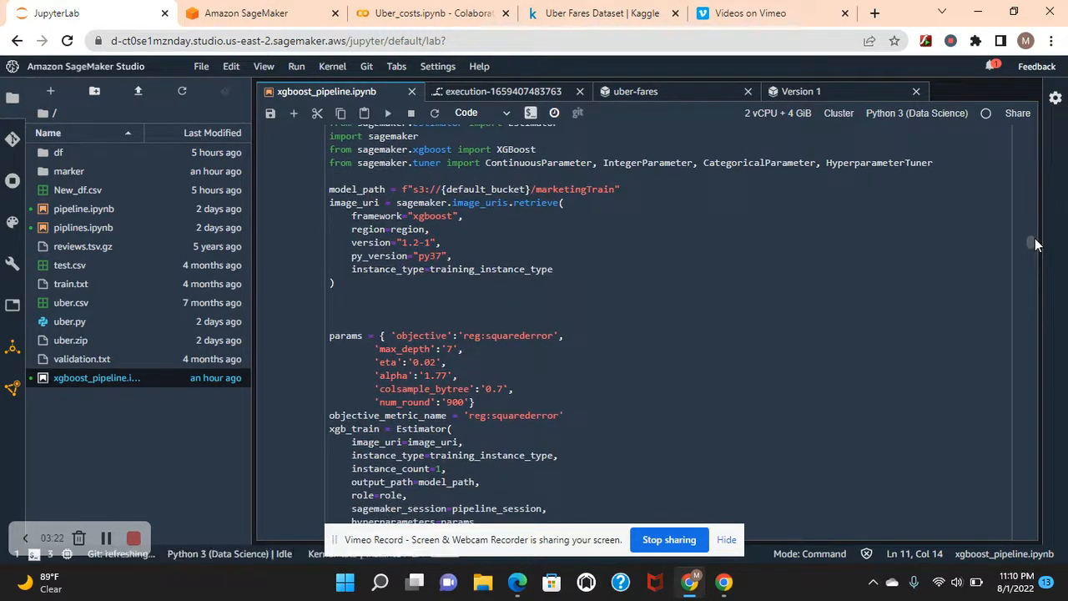
scroll(down, 3)
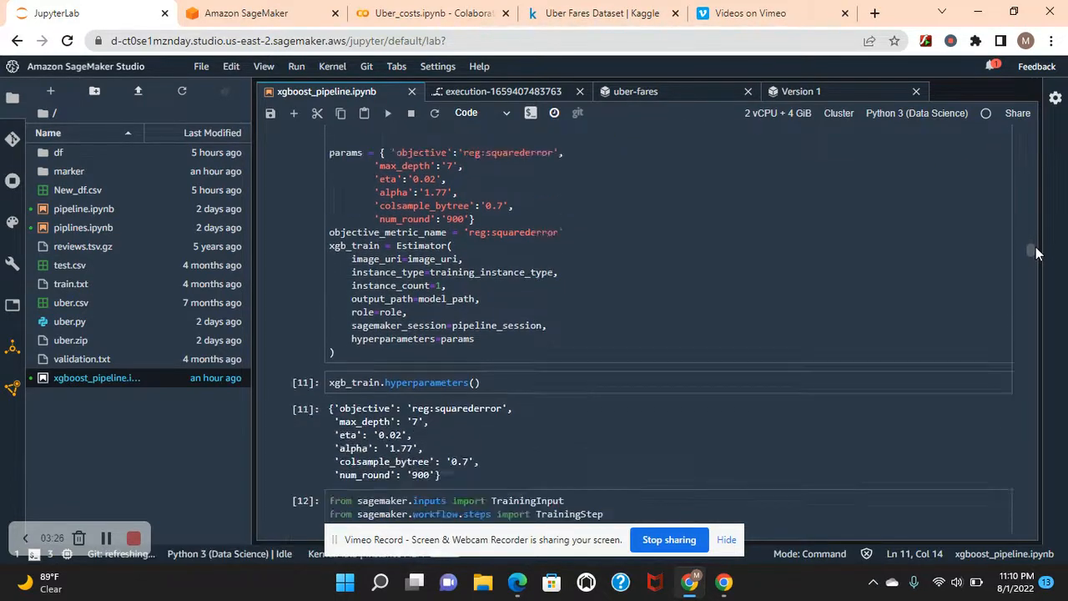
scroll(down, 3)
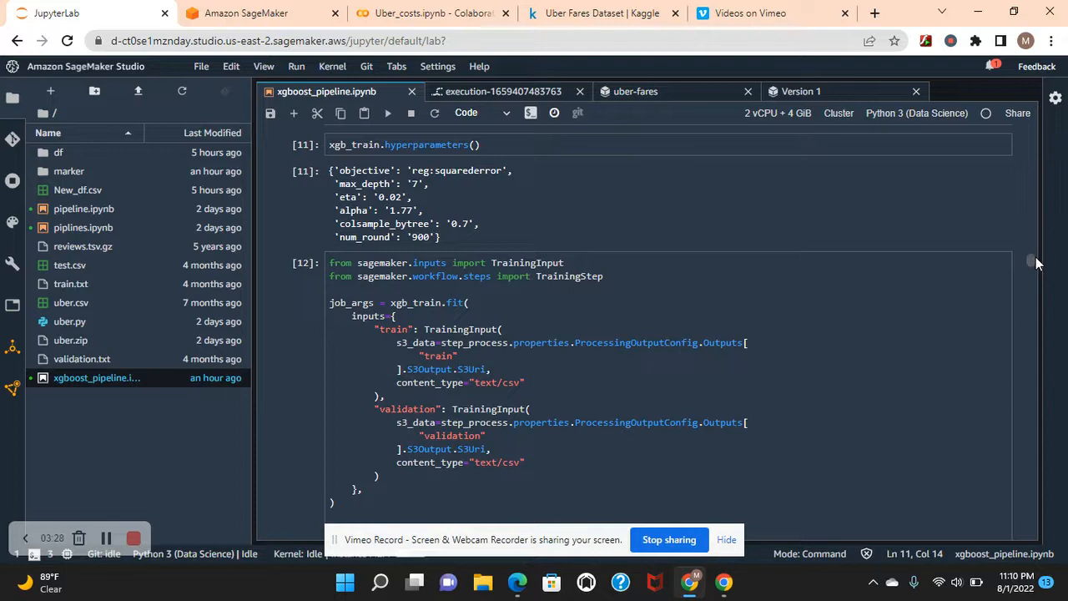
scroll(down, 3)
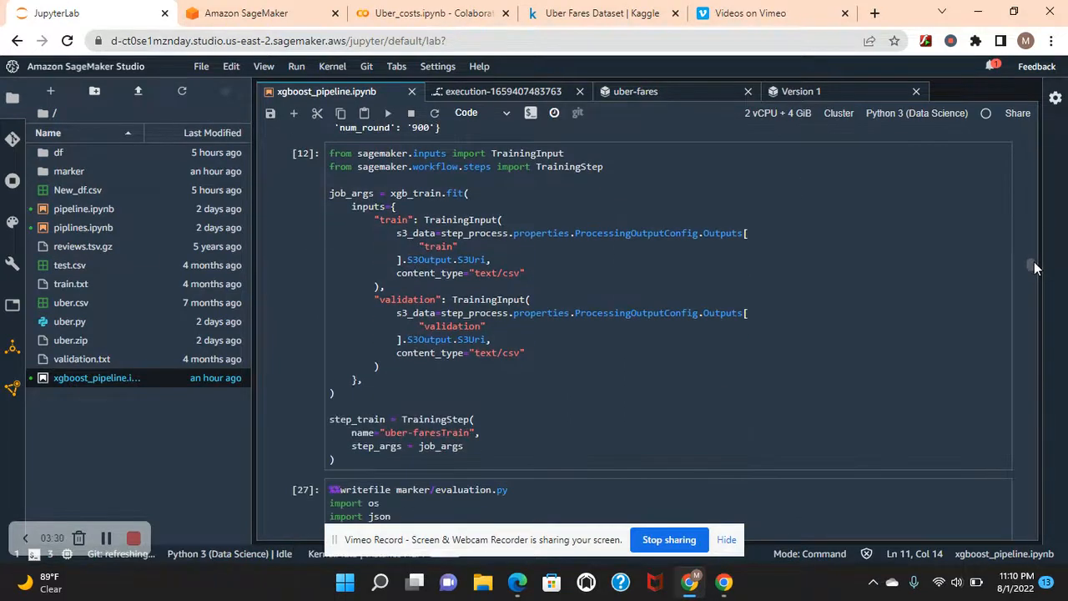
scroll(down, 3)
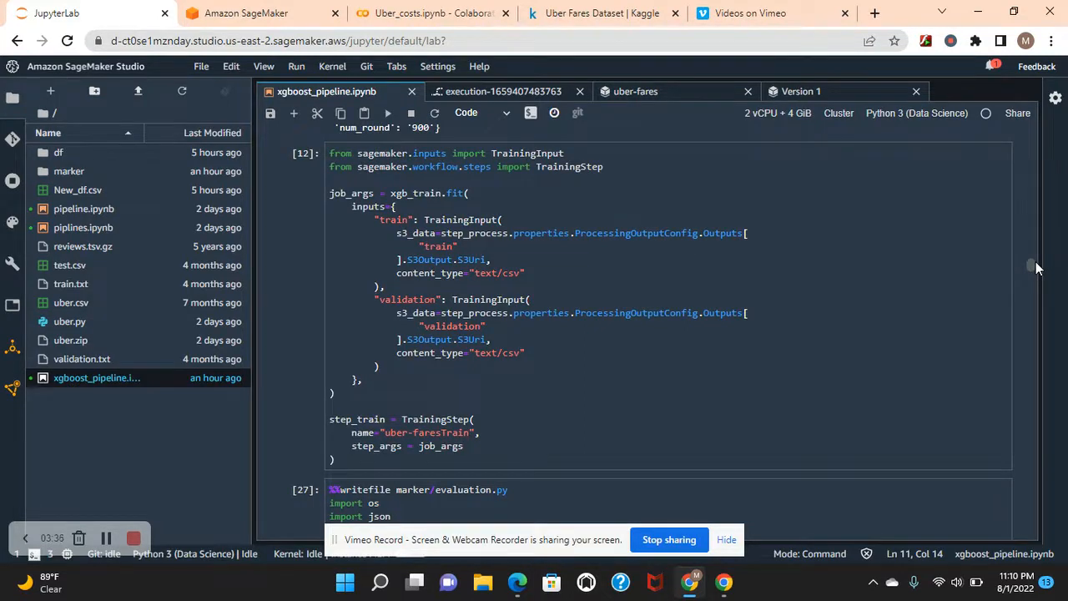
scroll(down, 3)
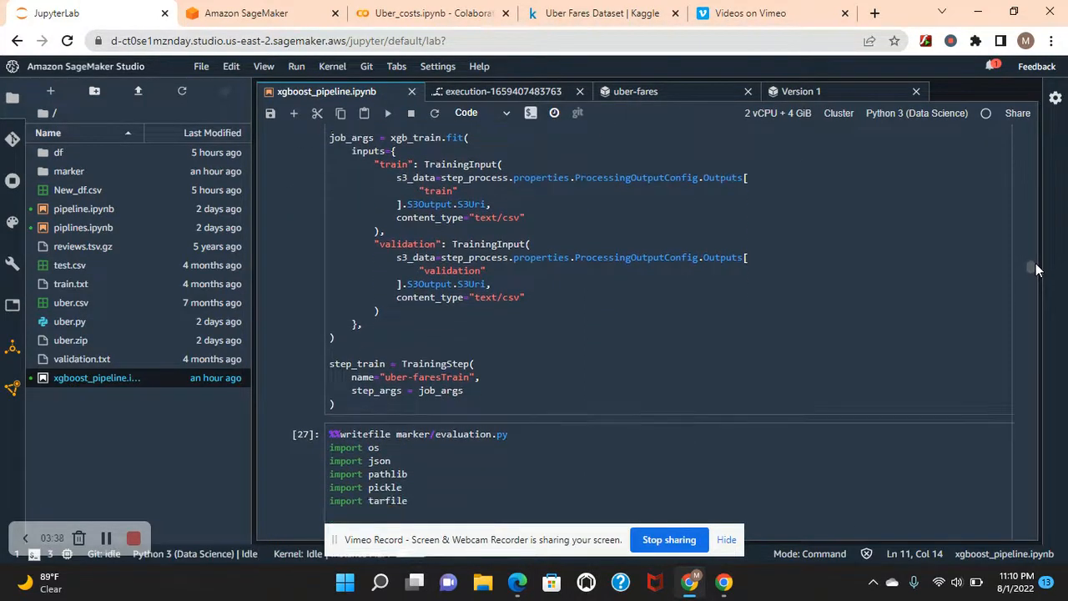
scroll(down, 3)
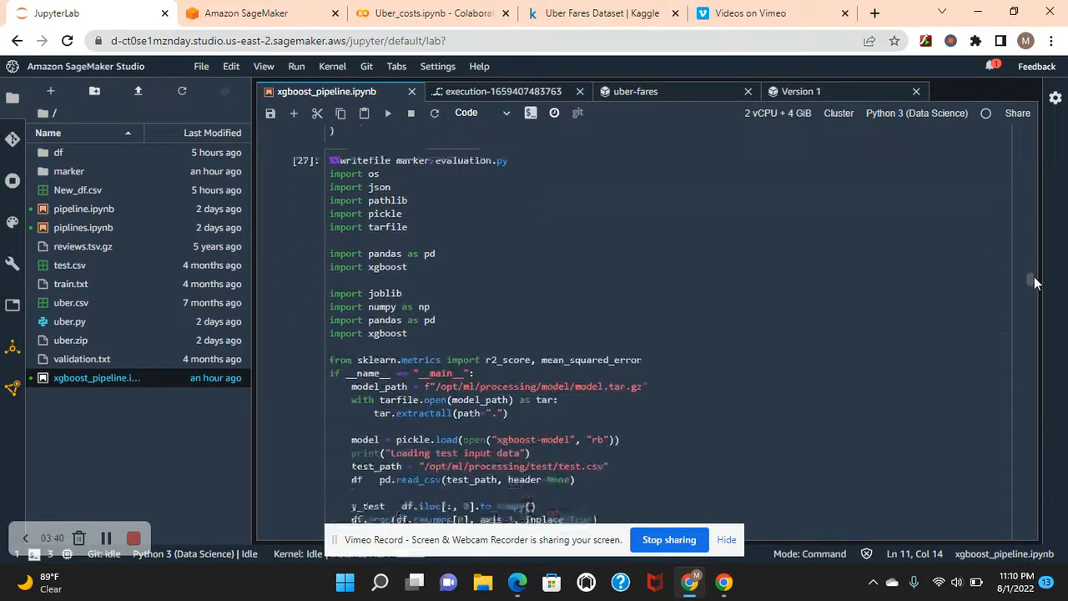
scroll(down, 3)
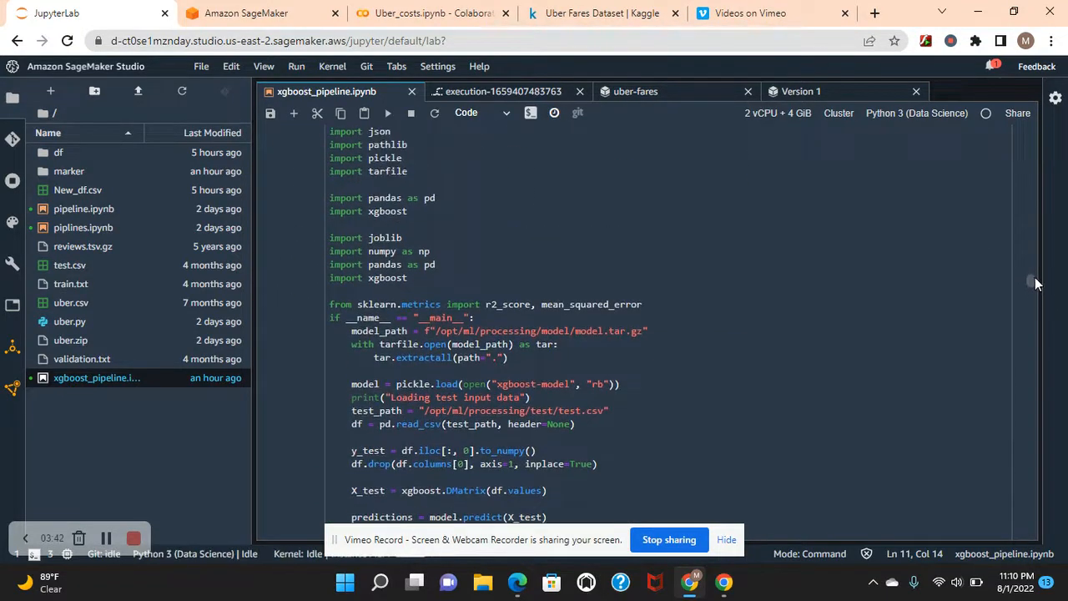
scroll(down, 3)
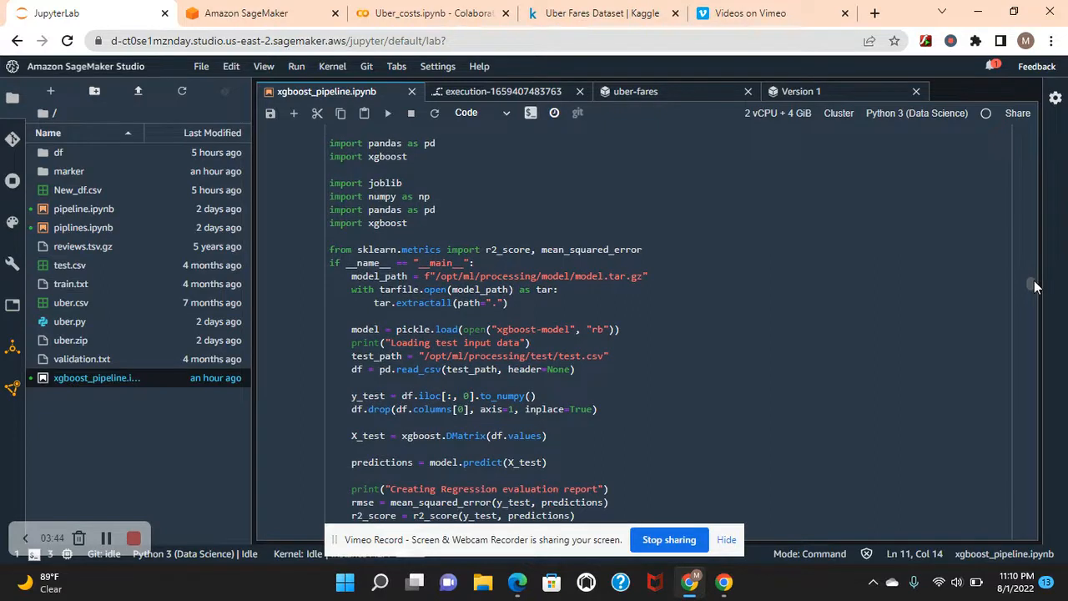
scroll(down, 3)
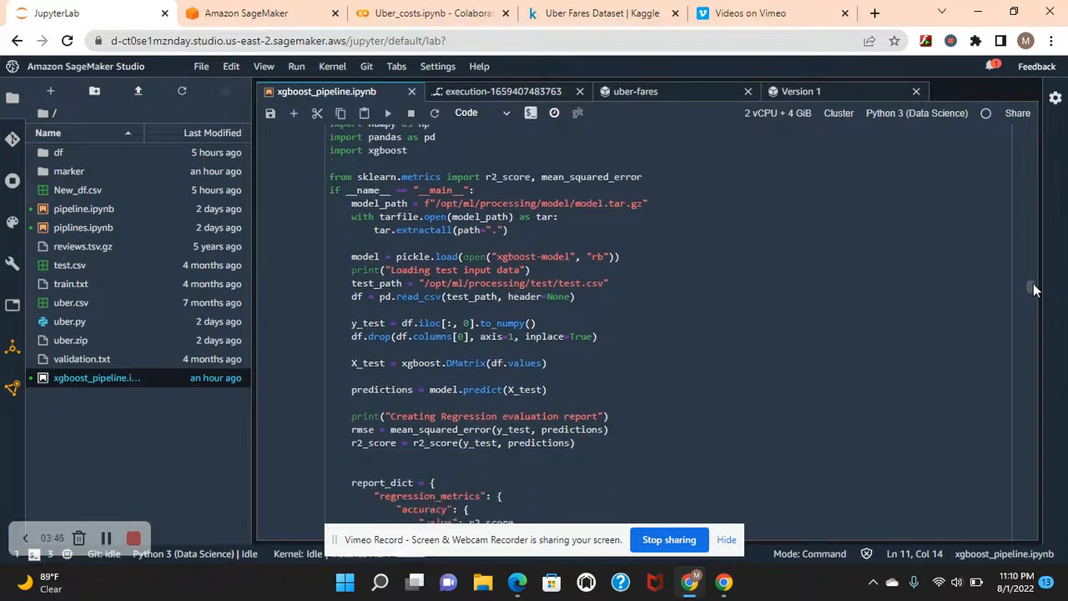
scroll(down, 3)
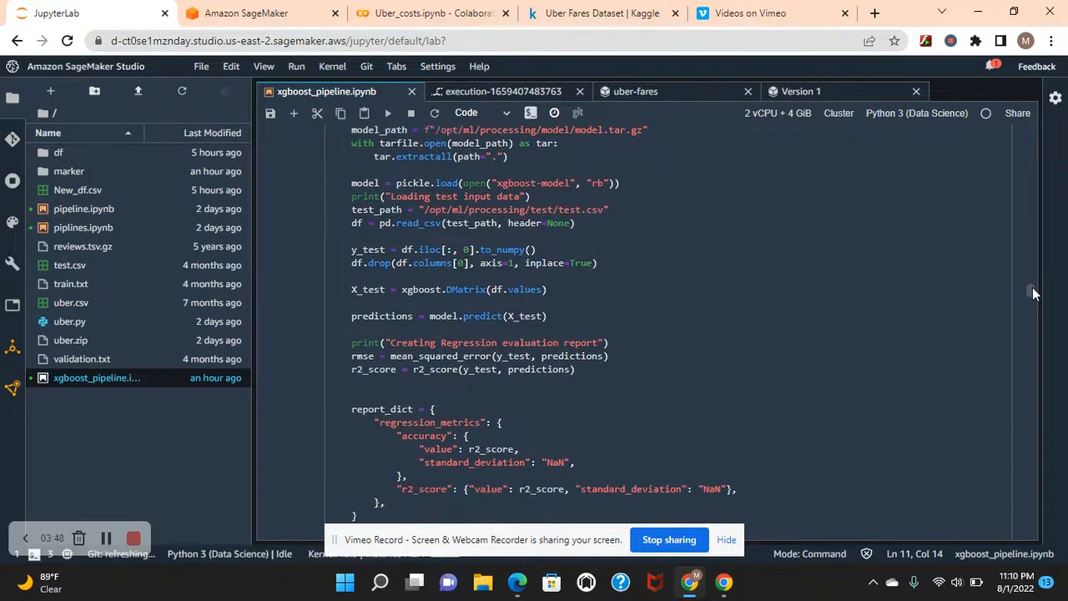
scroll(down, 3)
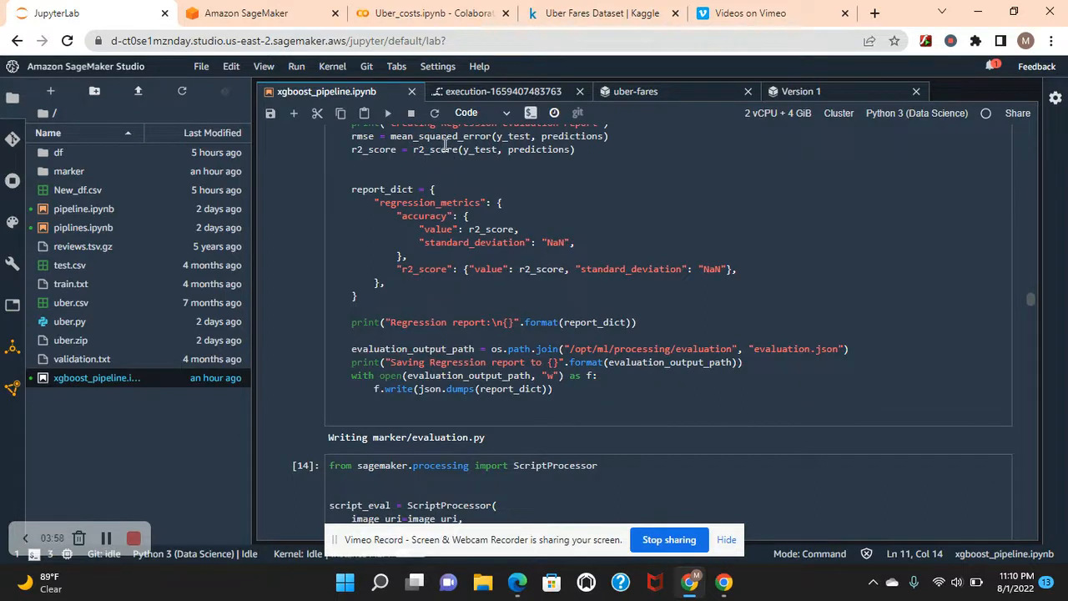
mouse_move(421, 151)
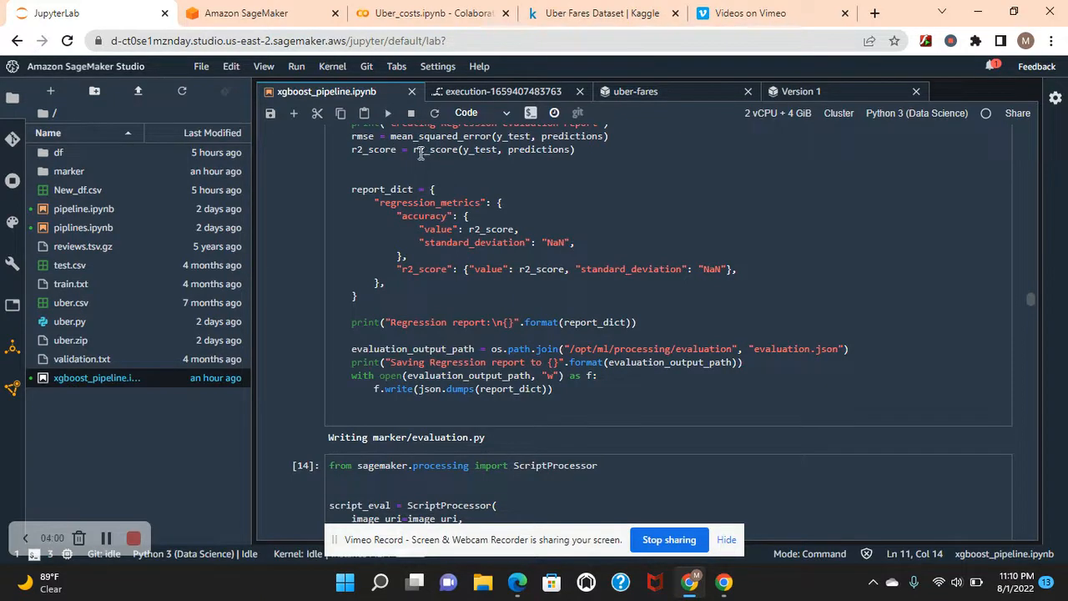
mouse_move(481, 159)
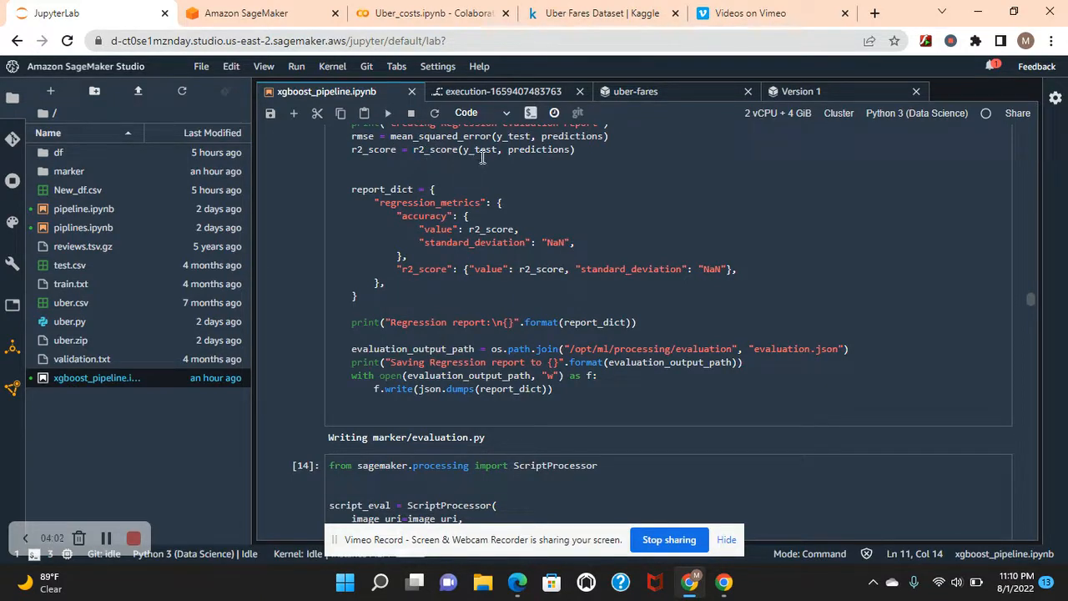
mouse_move(495, 159)
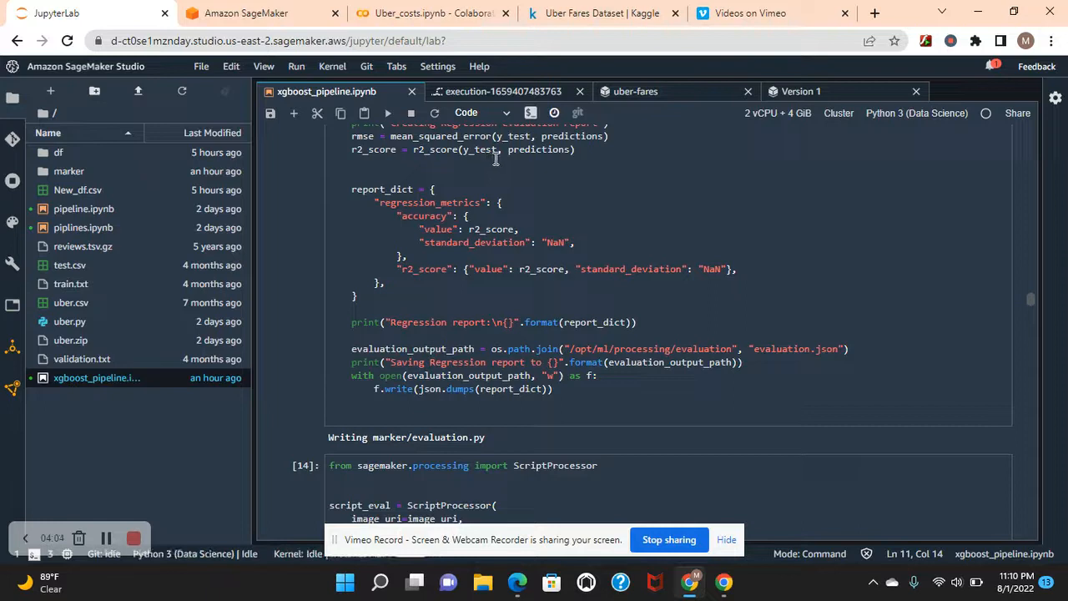
mouse_move(486, 221)
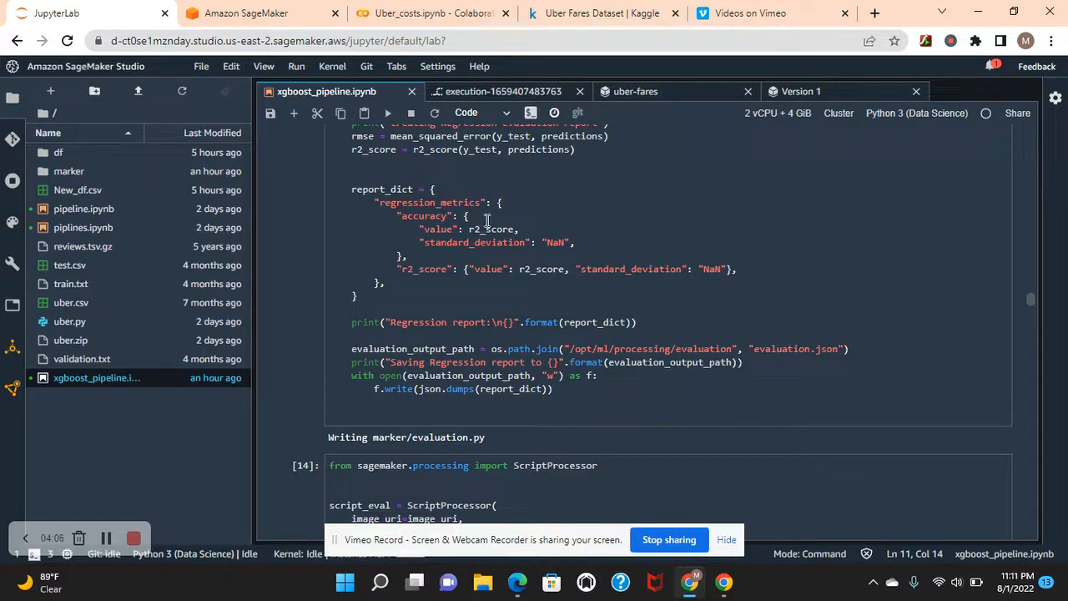
mouse_move(920, 267)
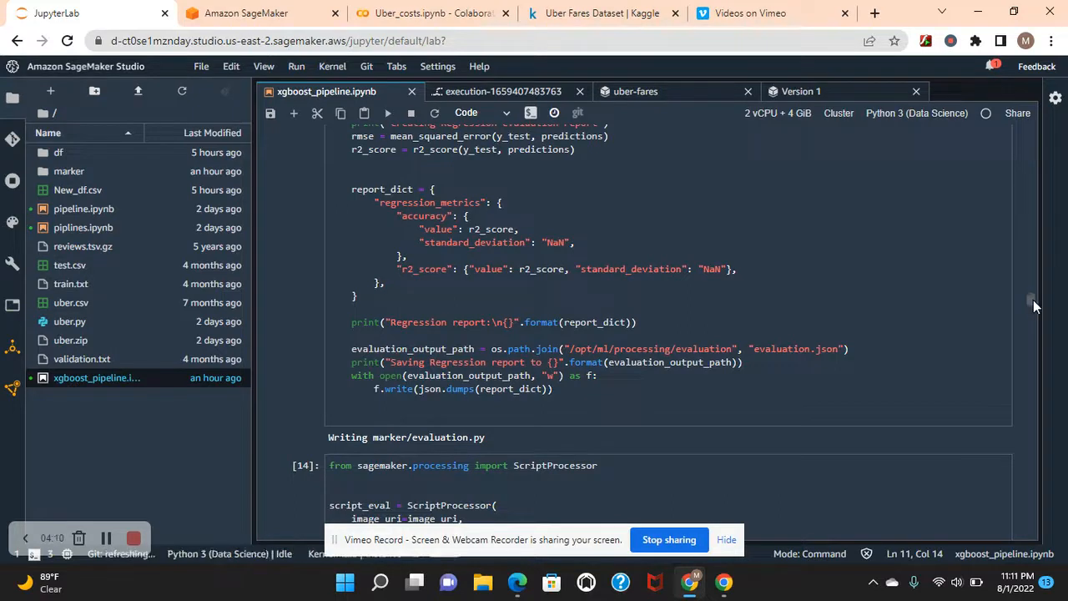
scroll(down, 3)
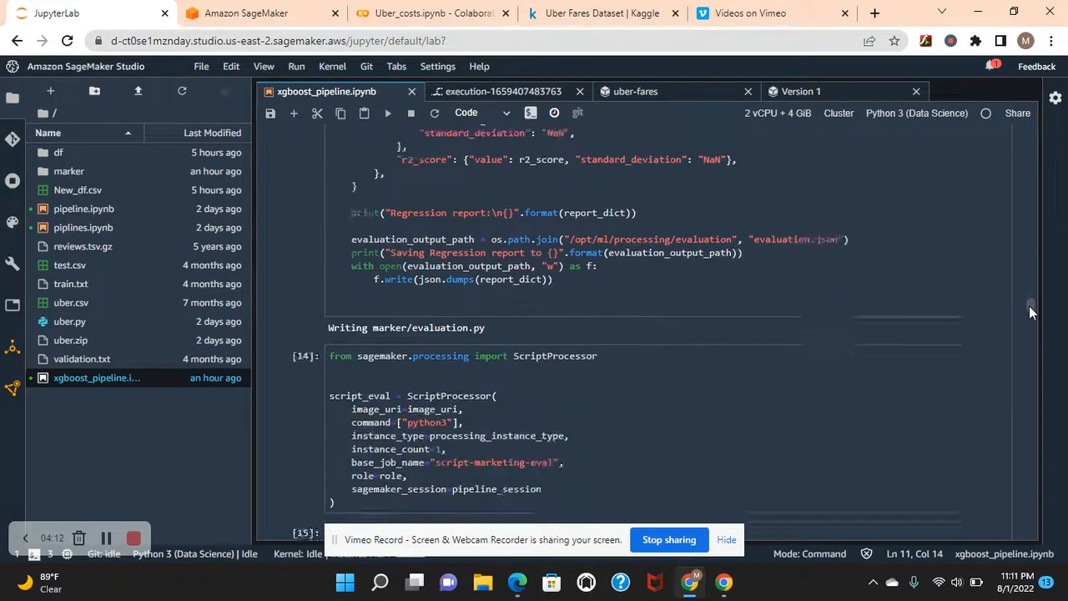
scroll(down, 3)
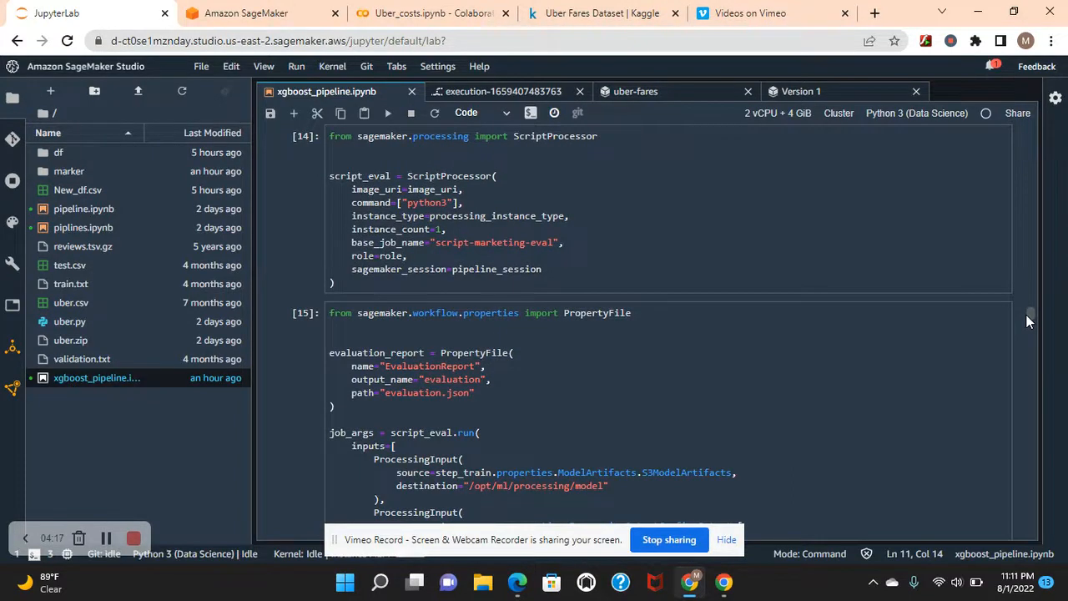
scroll(down, 3)
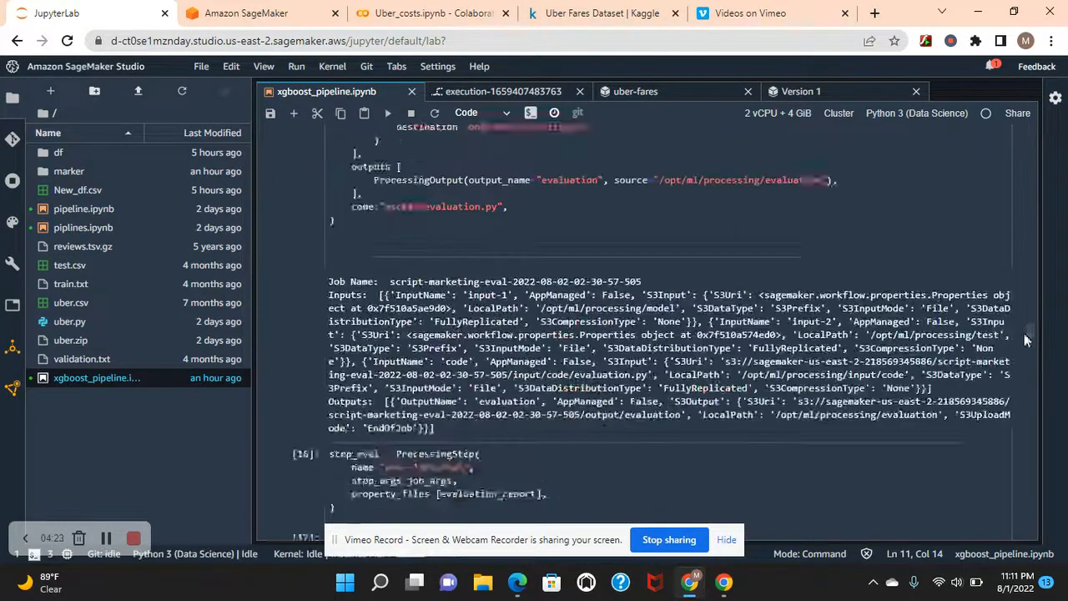
scroll(down, 3)
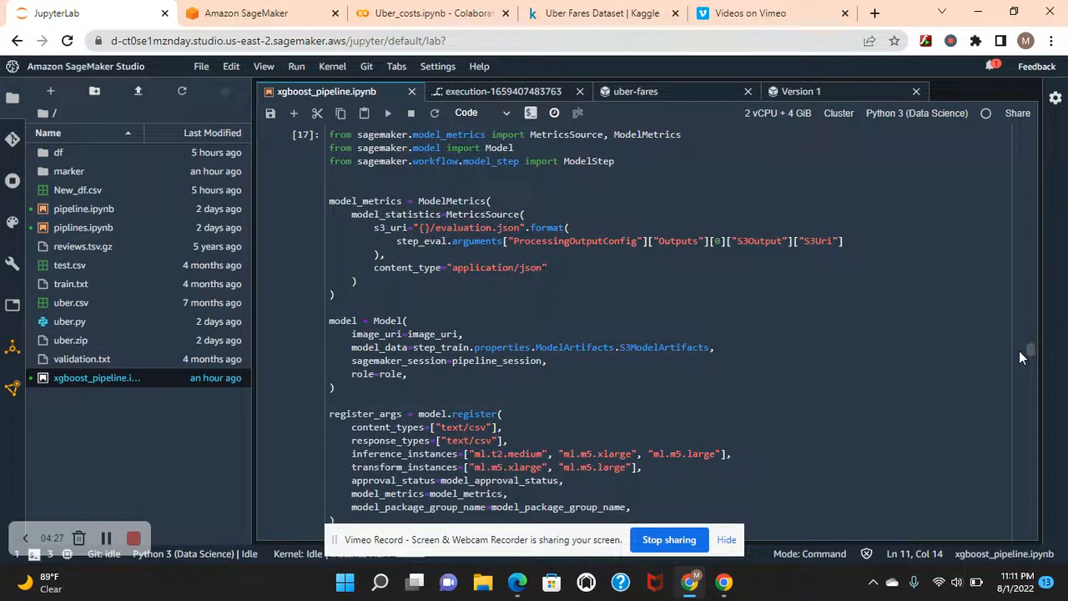
scroll(down, 3)
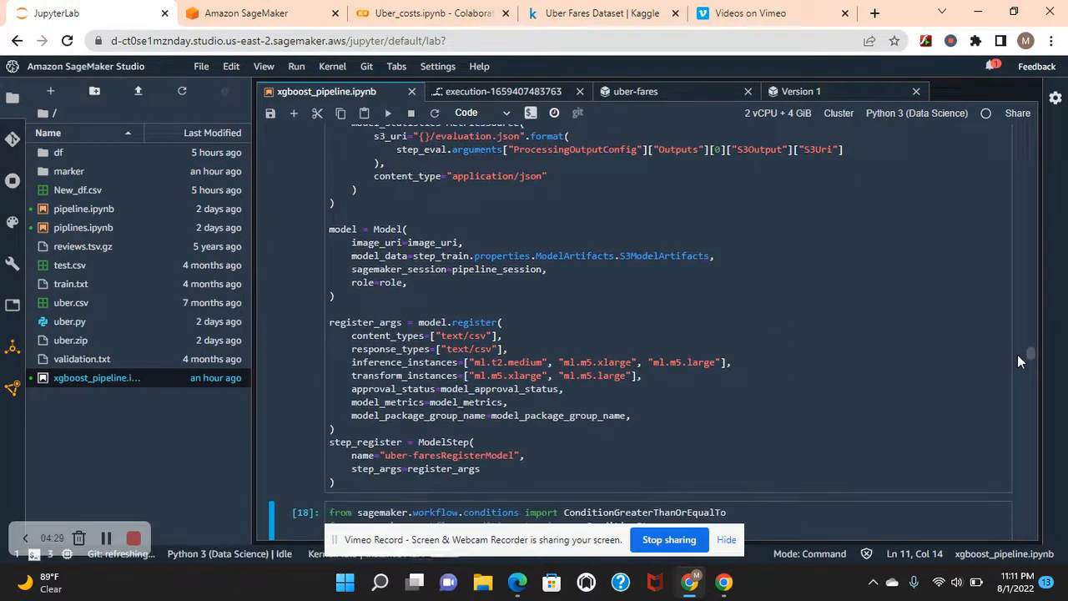
scroll(down, 3)
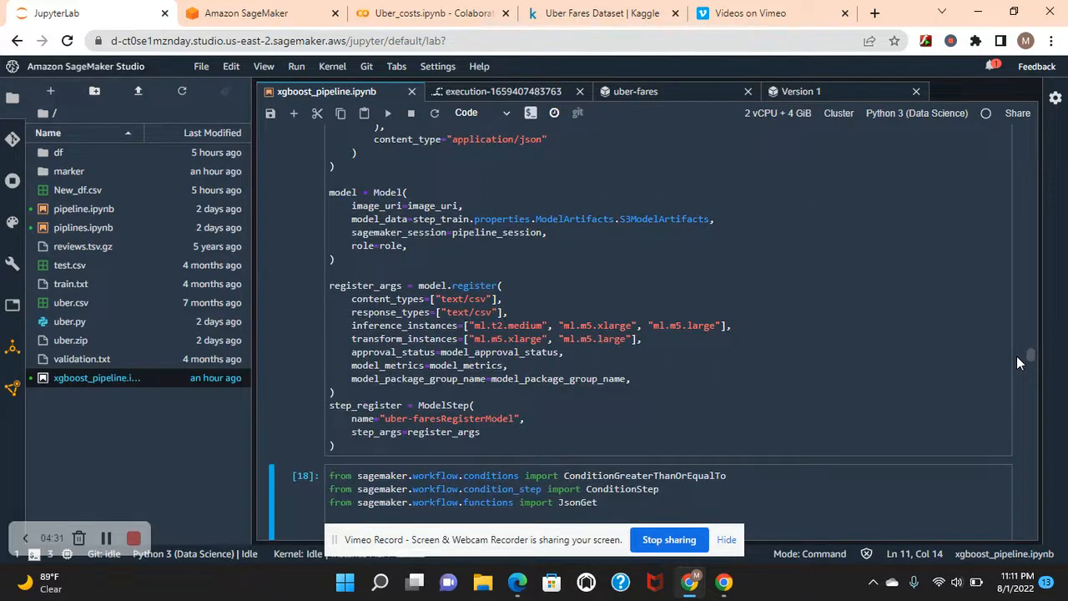
scroll(down, 3)
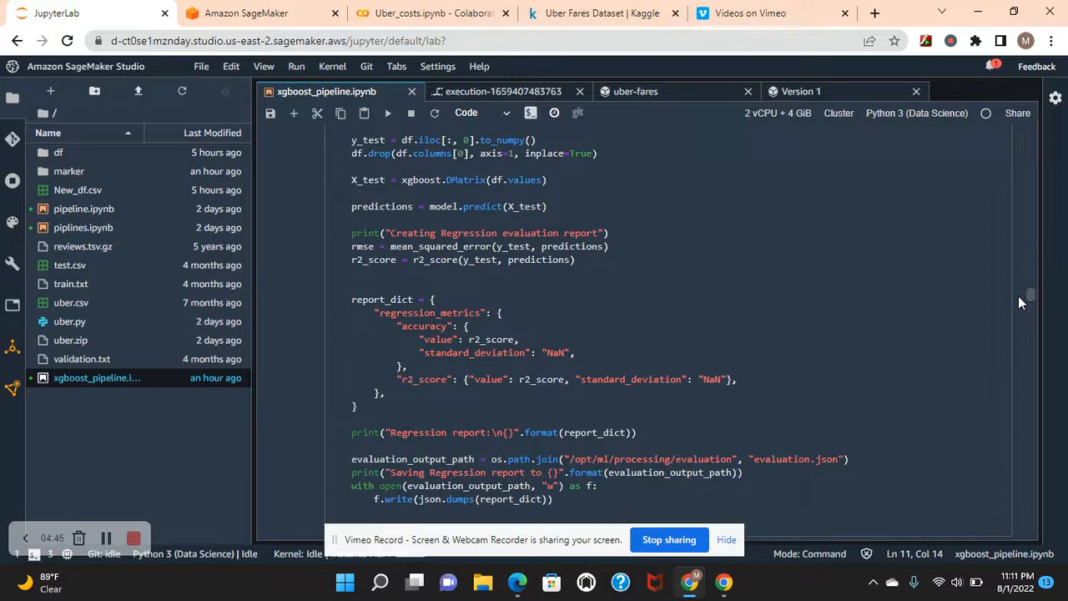
scroll(up, 3)
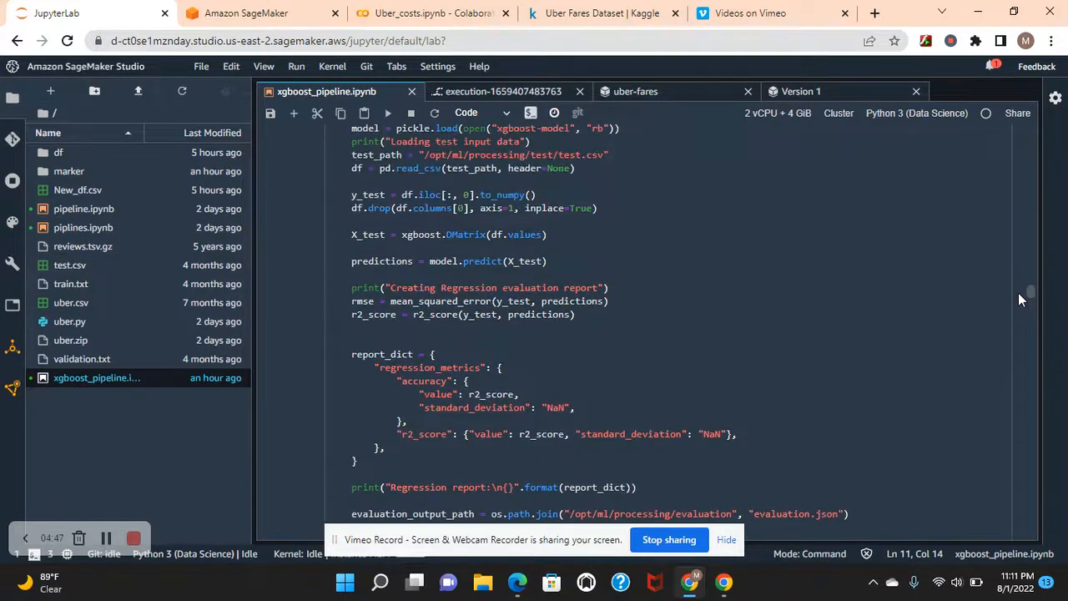
scroll(down, 3)
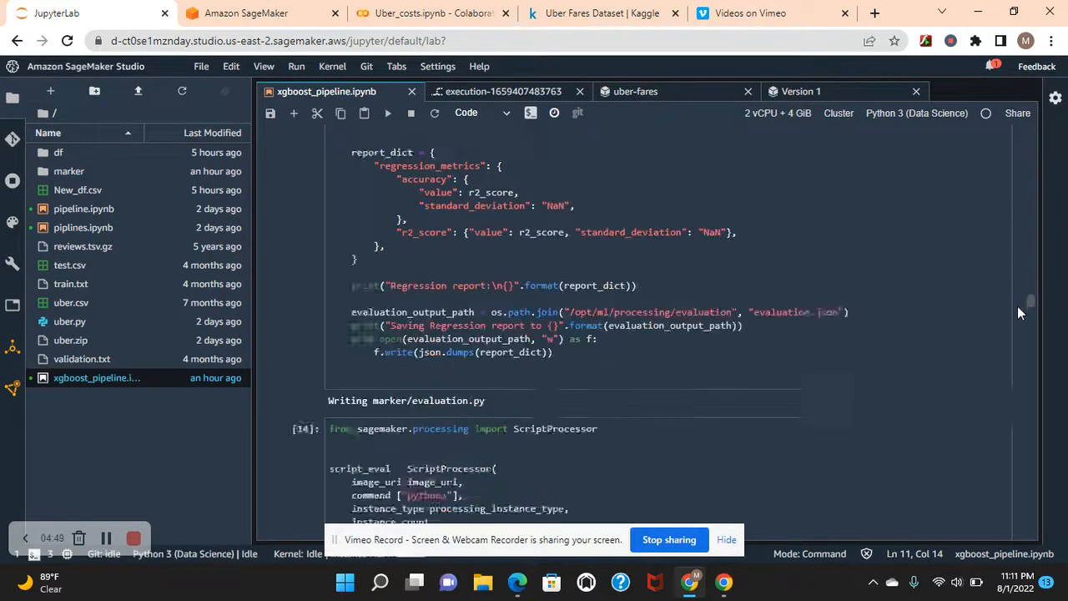
scroll(down, 3)
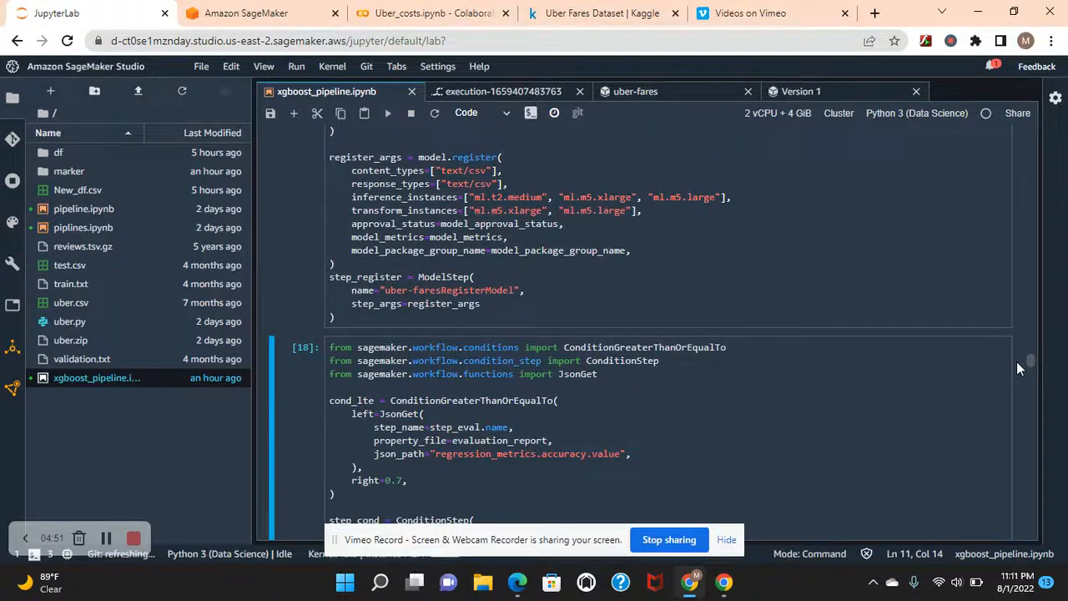
scroll(down, 3)
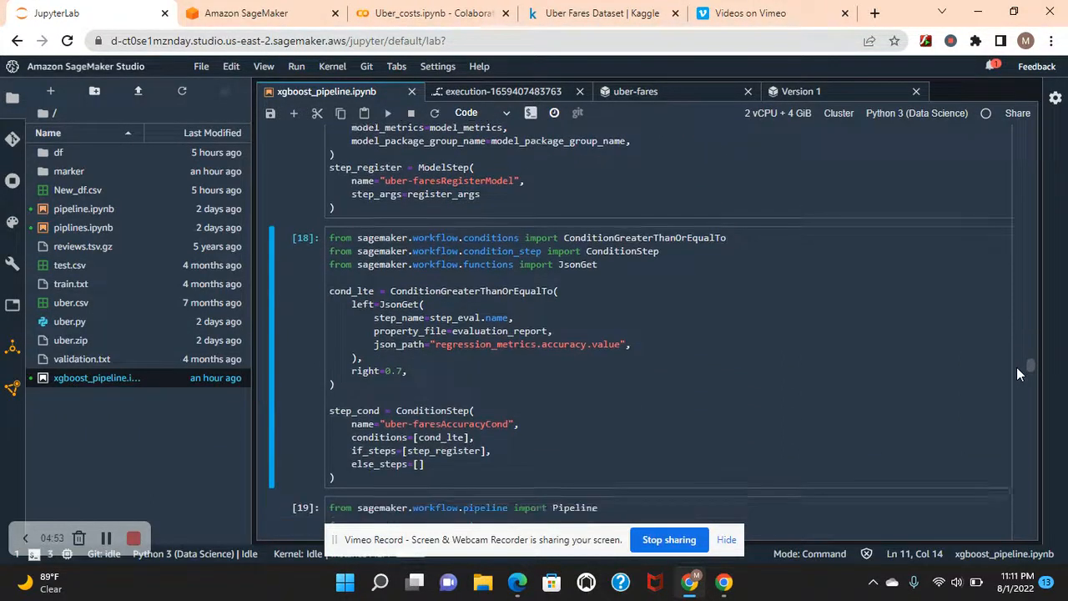
scroll(down, 3)
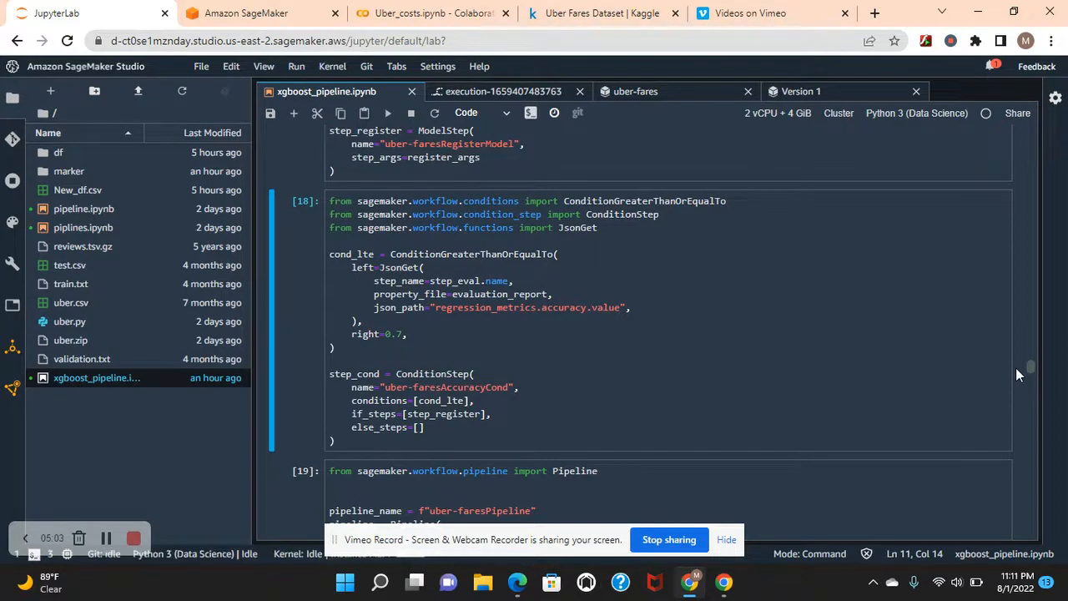
scroll(down, 3)
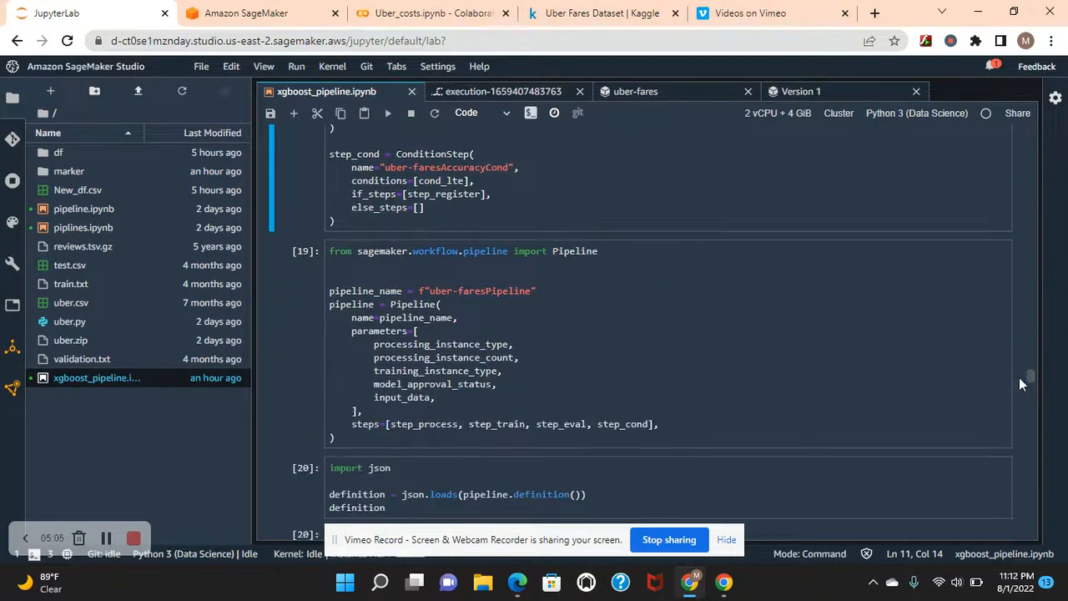
scroll(down, 3)
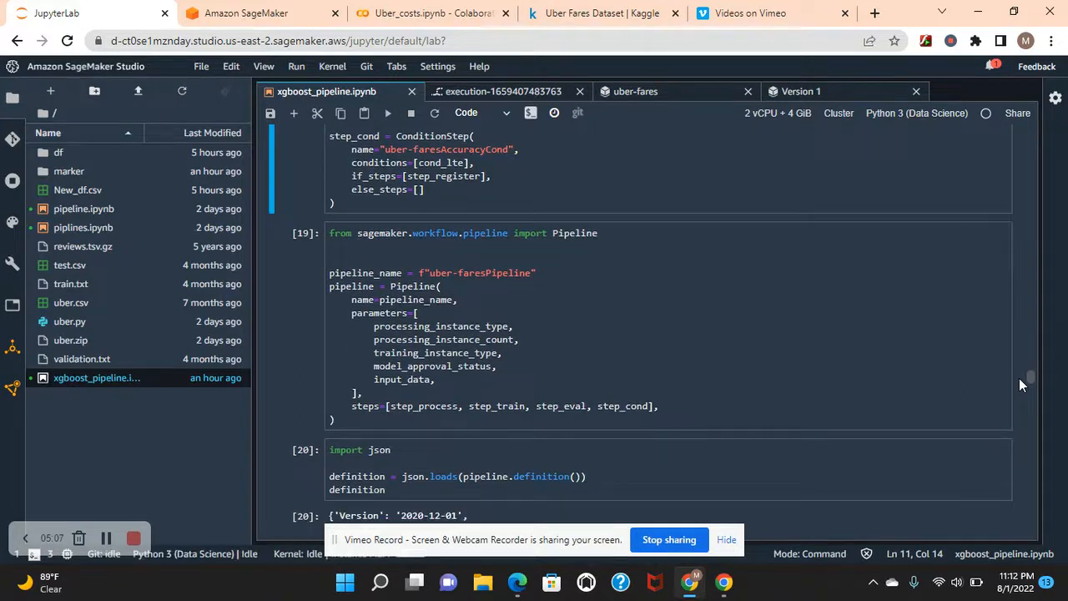
scroll(down, 3)
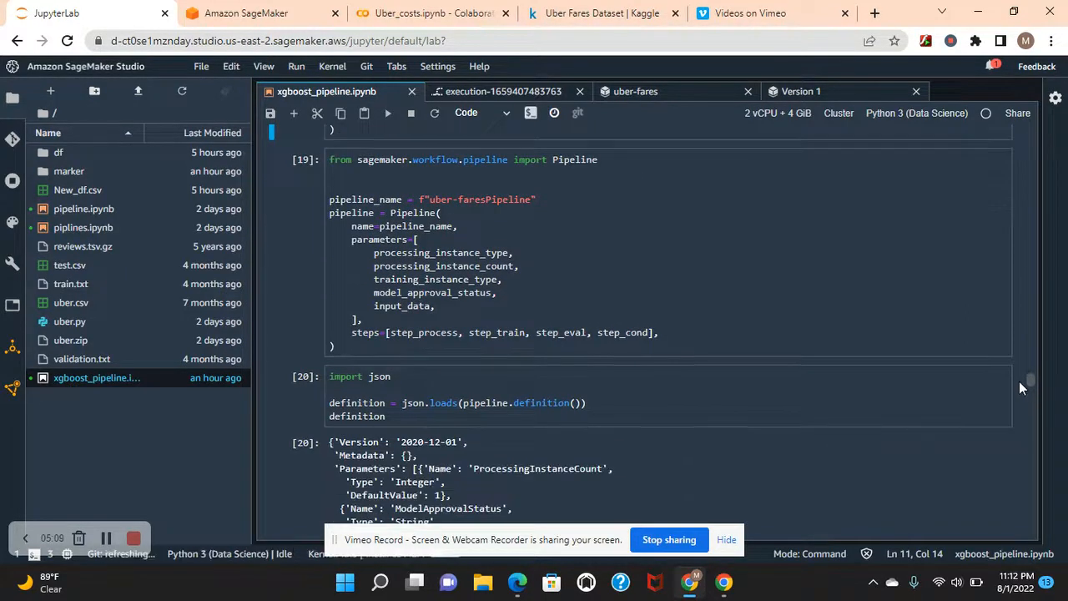
scroll(down, 3)
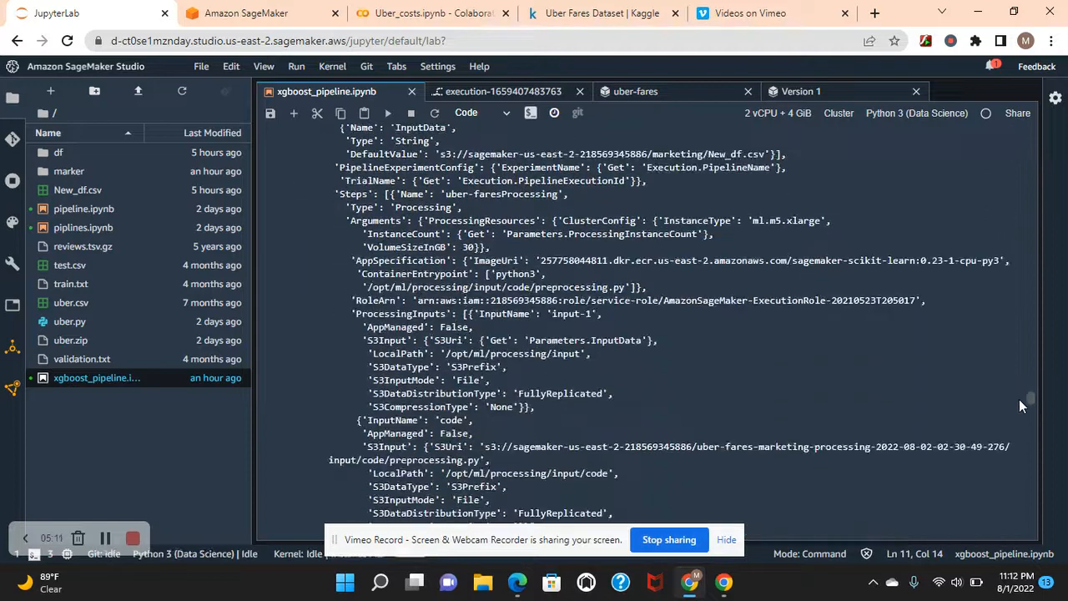
scroll(down, 3)
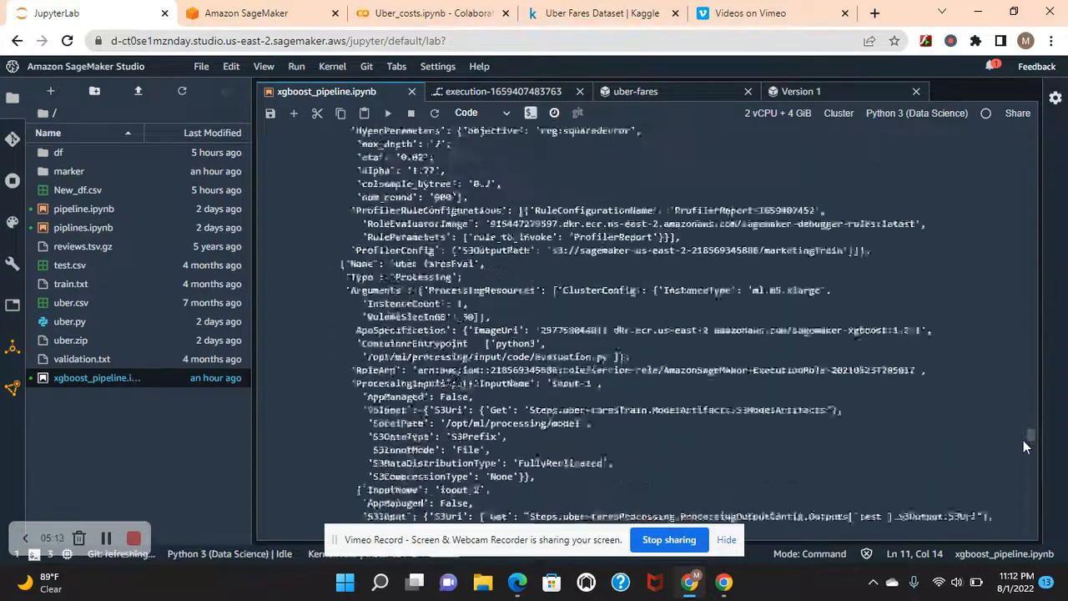
scroll(down, 3)
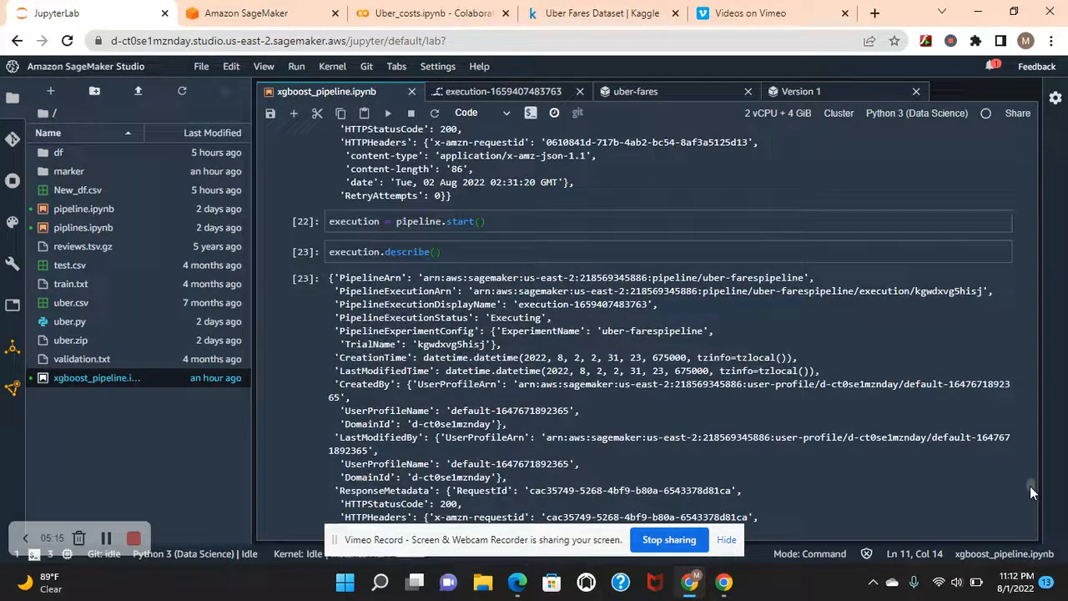
scroll(down, 3)
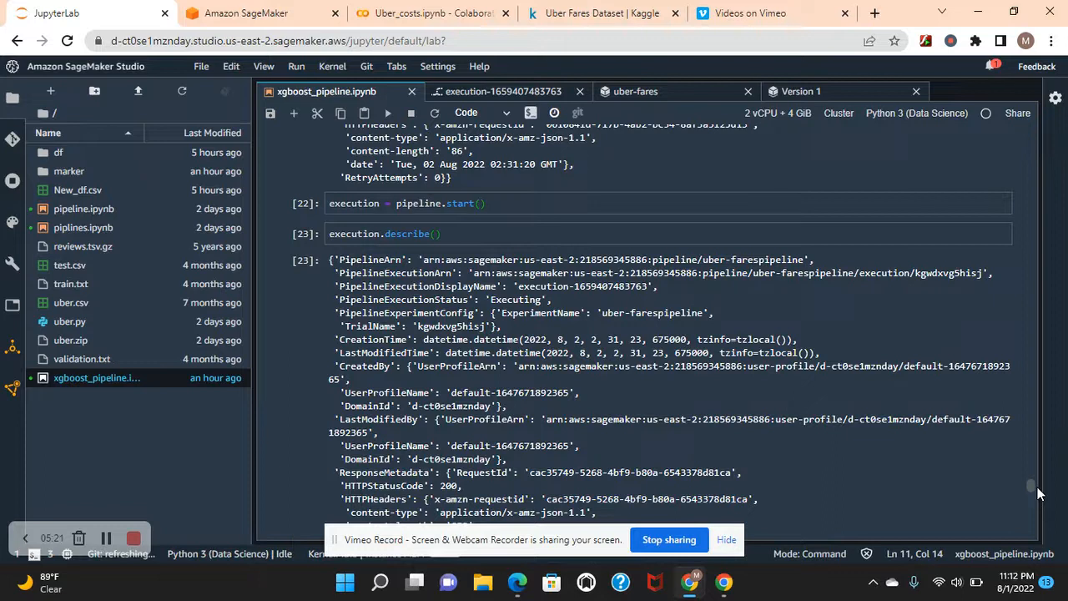
scroll(down, 3)
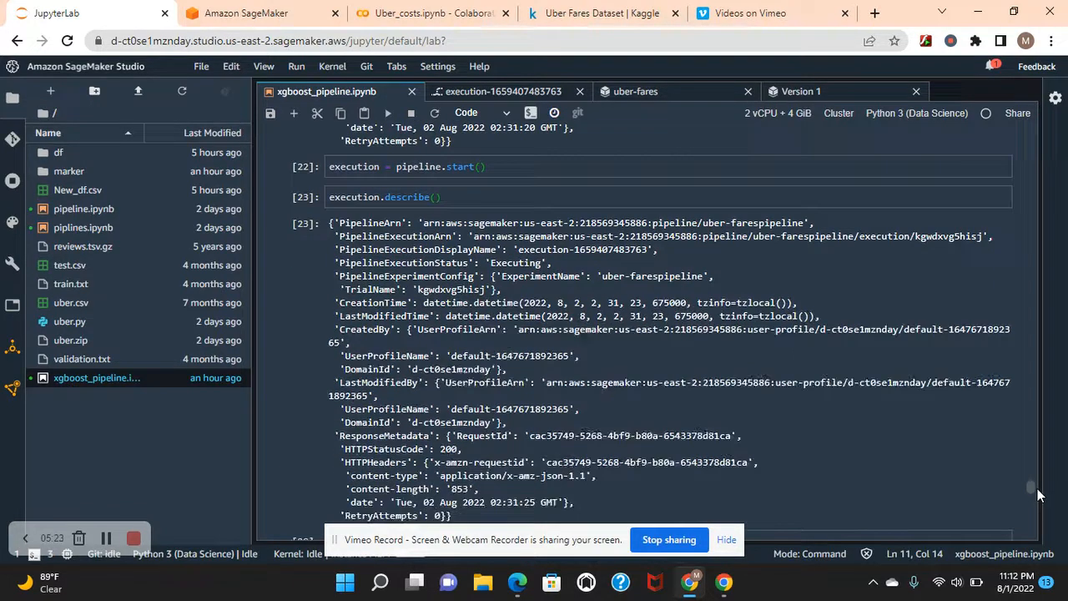
scroll(down, 3)
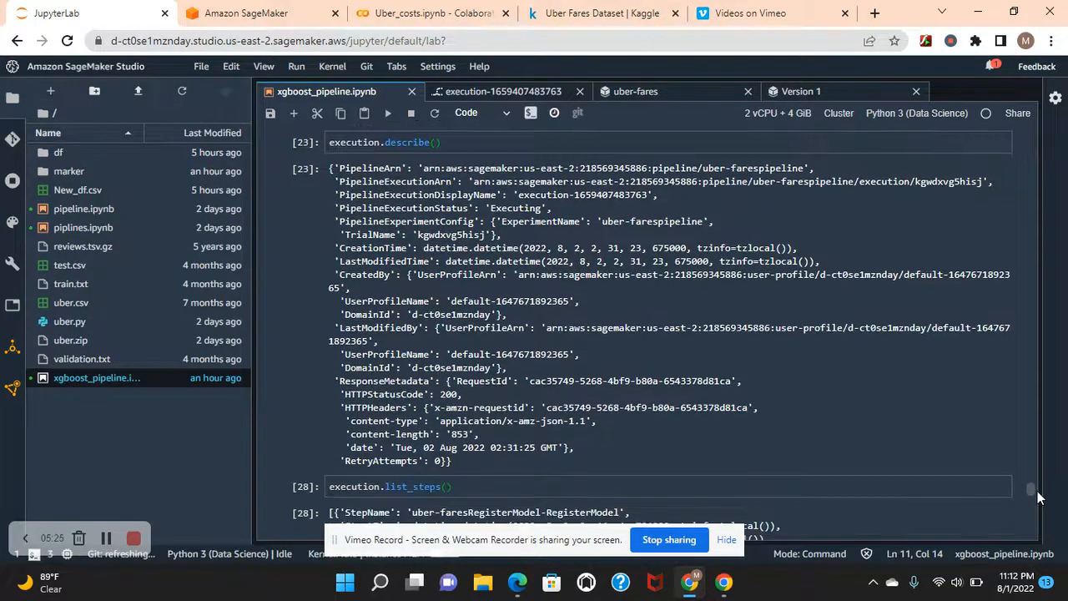
scroll(down, 3)
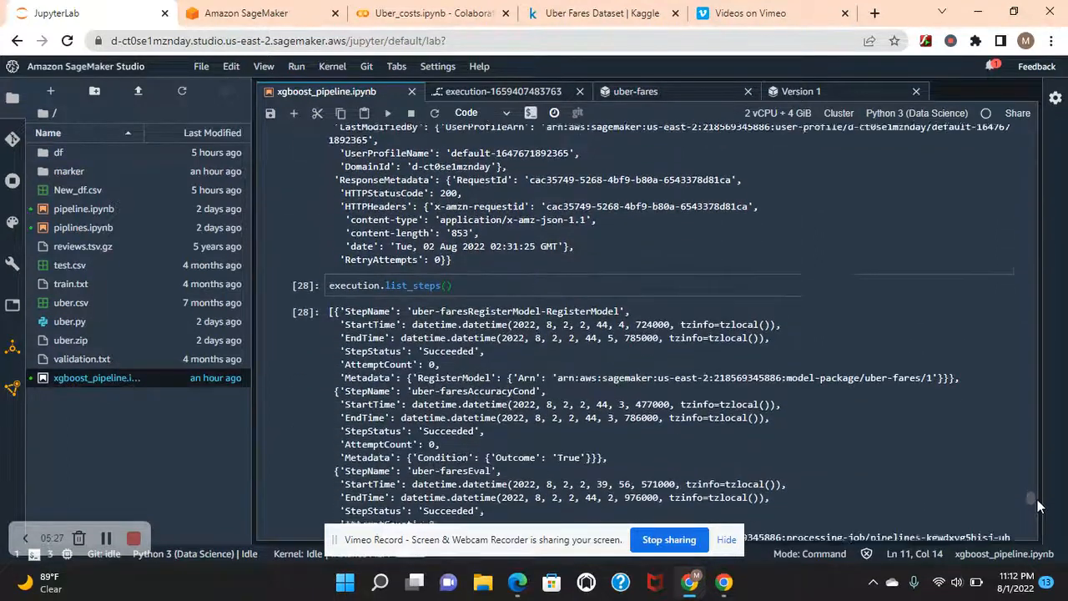
scroll(down, 3)
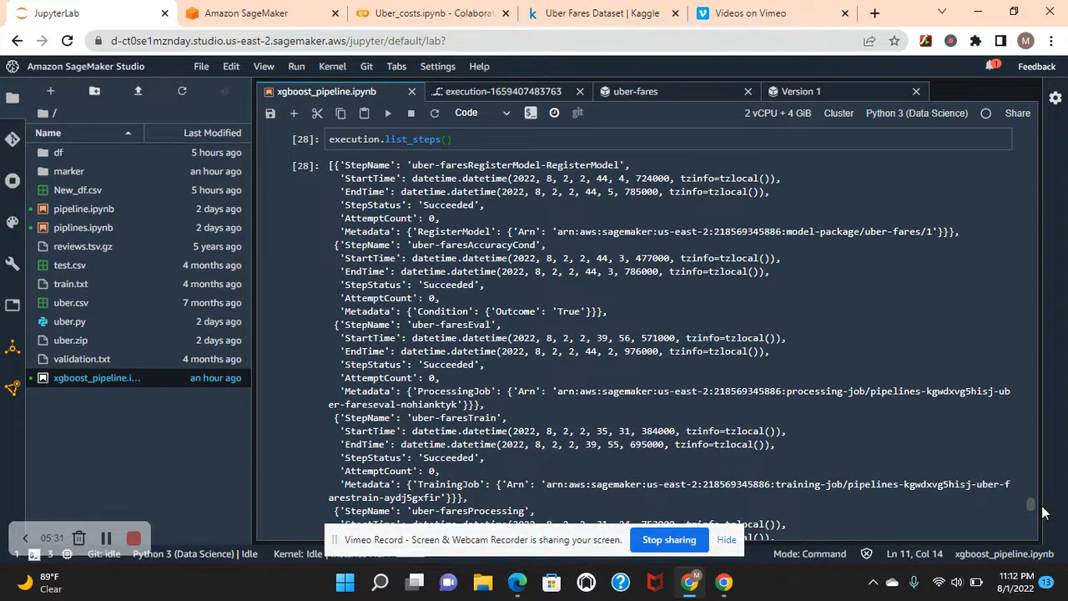
scroll(down, 3)
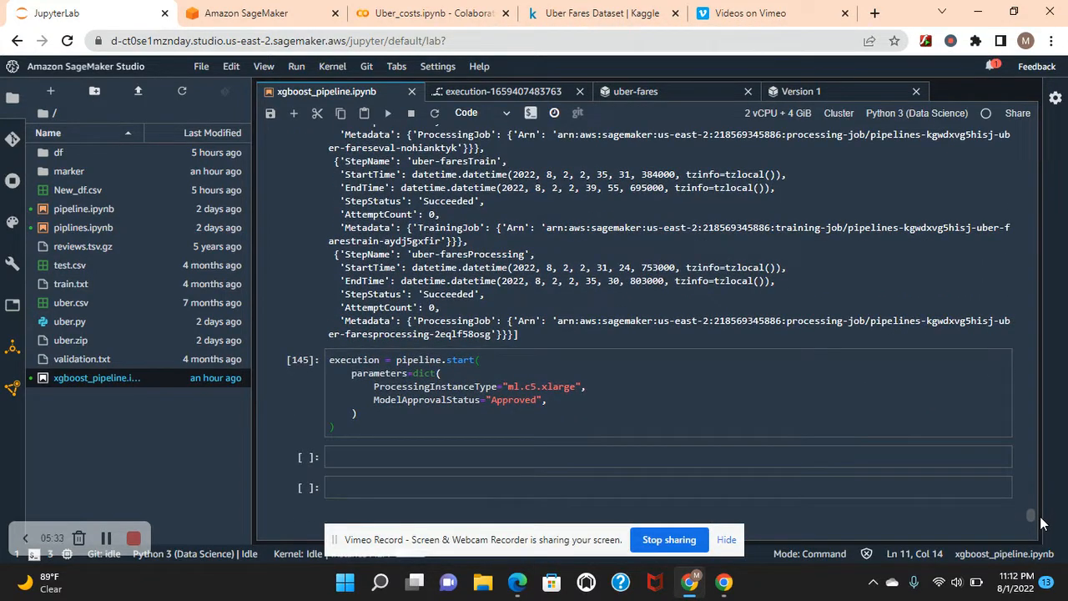
scroll(down, 3)
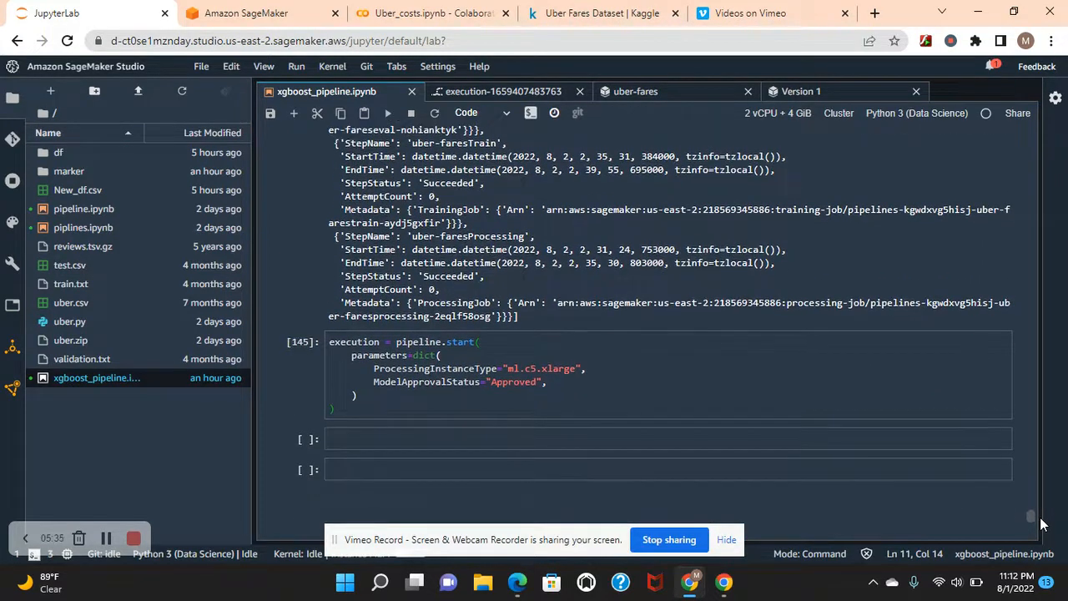